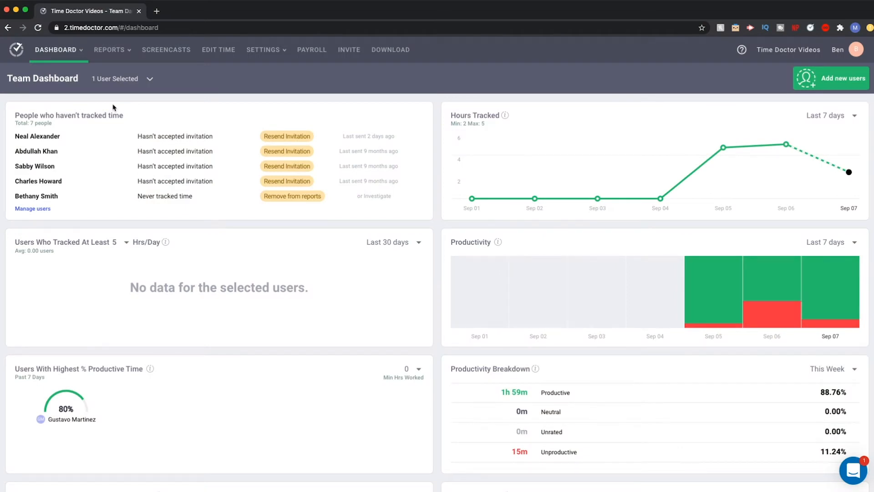
pyautogui.moveTo(241, 204)
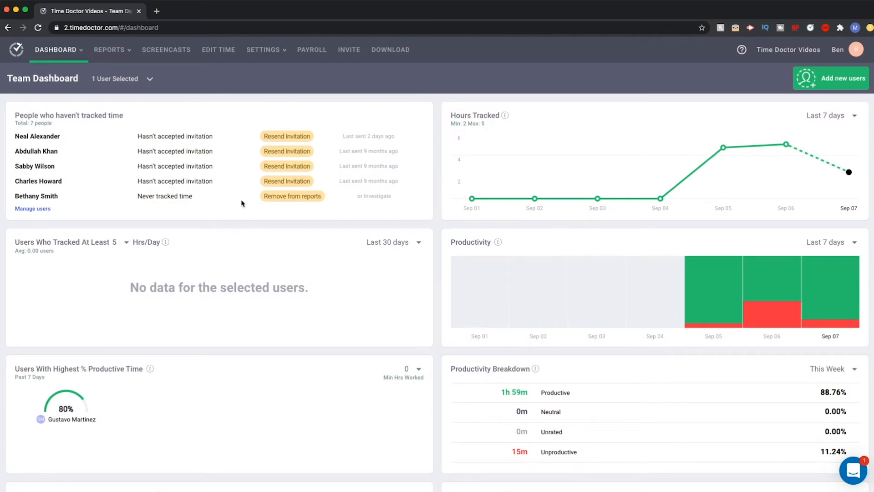
pyautogui.moveTo(269, 66)
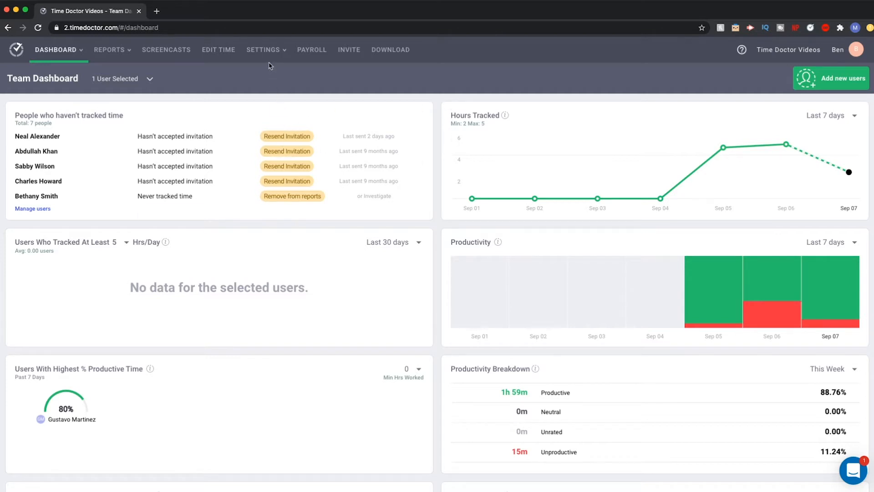
# - Open the Invite page, glance at the Add by CSV tab, then return to Invite by Email
pyautogui.click(264, 50)
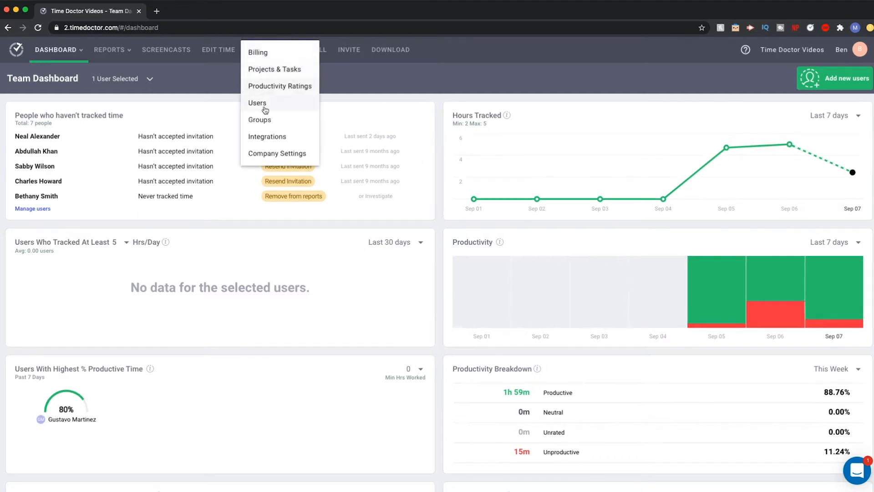
pyautogui.moveTo(274, 70)
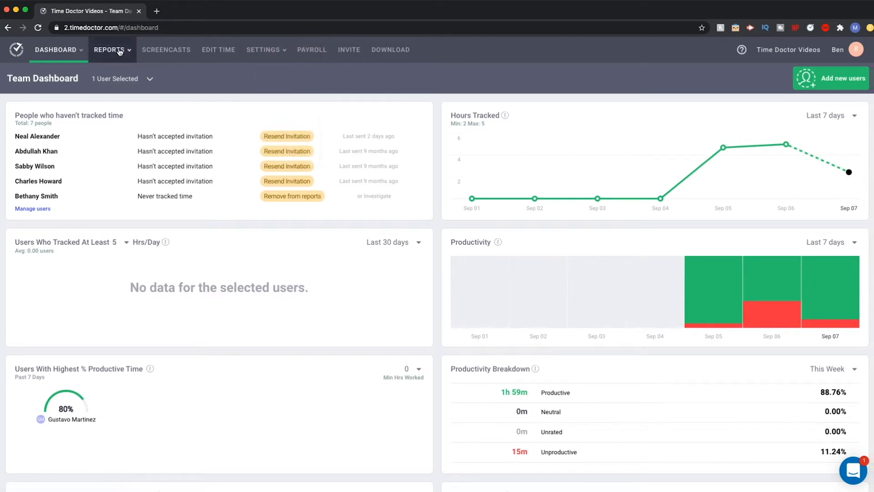
pyautogui.moveTo(306, 69)
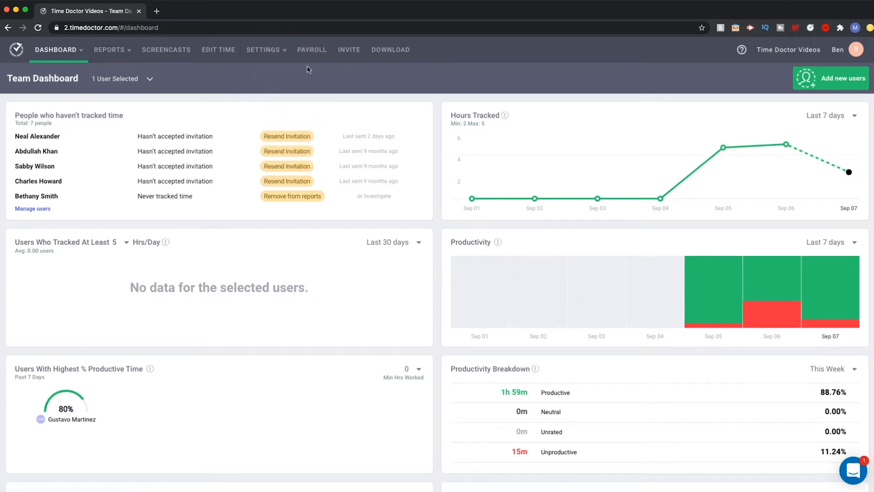
pyautogui.moveTo(349, 50)
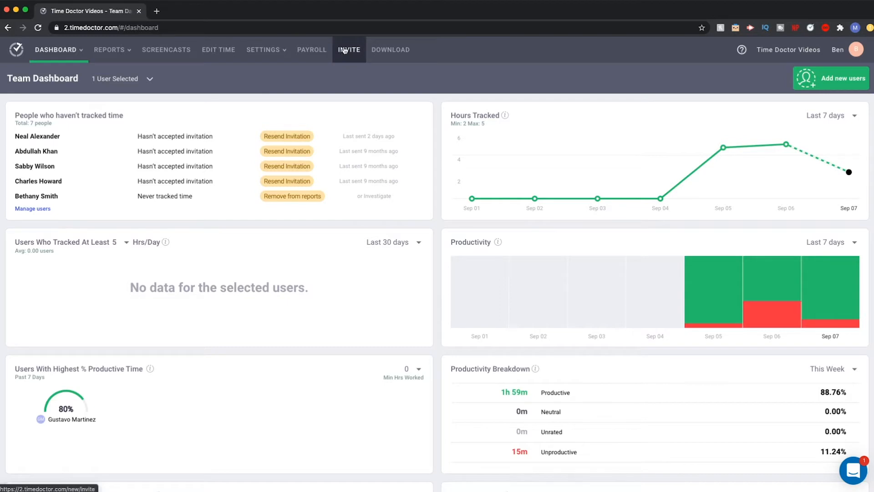
pyautogui.click(350, 50)
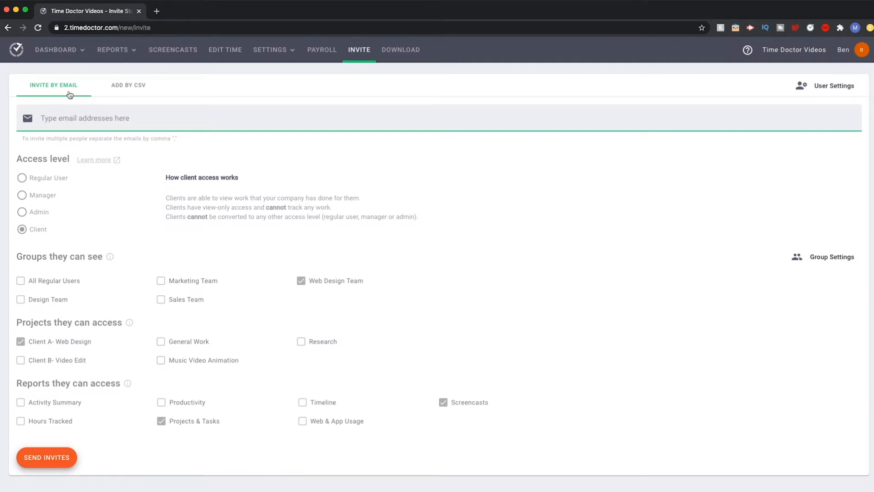
pyautogui.moveTo(124, 79)
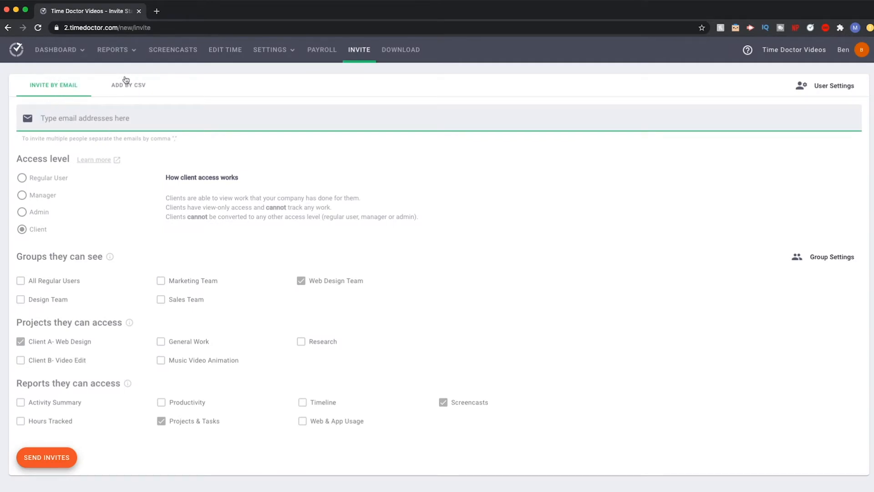
pyautogui.click(128, 84)
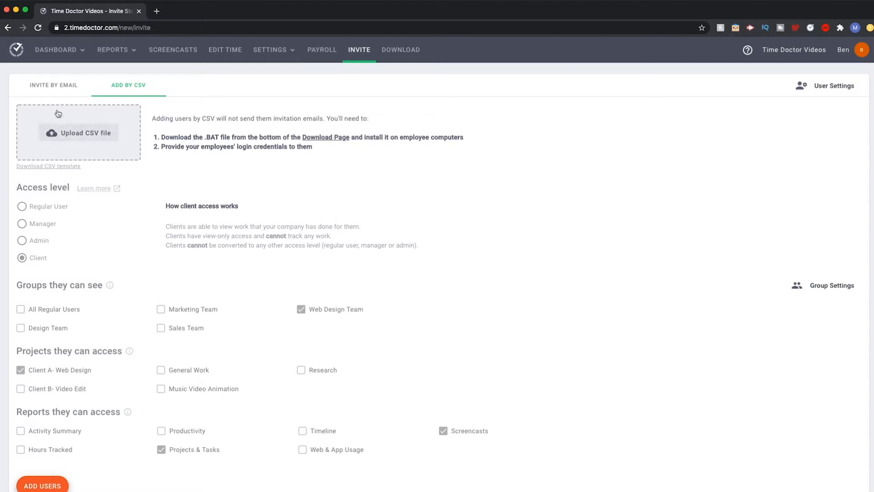
pyautogui.click(54, 85)
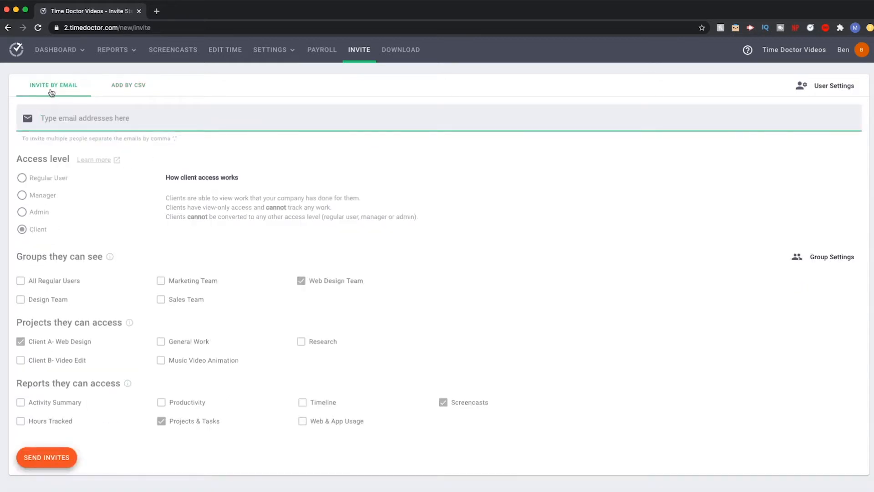
# - Search the Help center articles for 'csv invites'
pyautogui.click(747, 49)
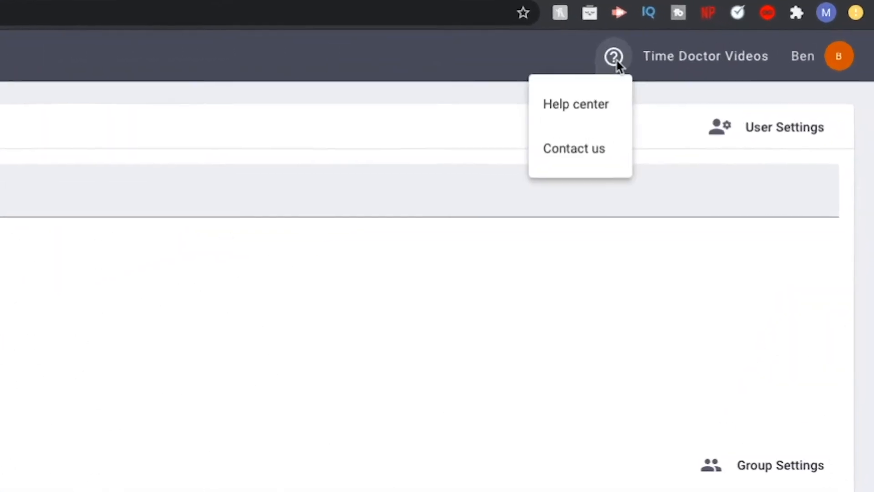
pyautogui.click(576, 104)
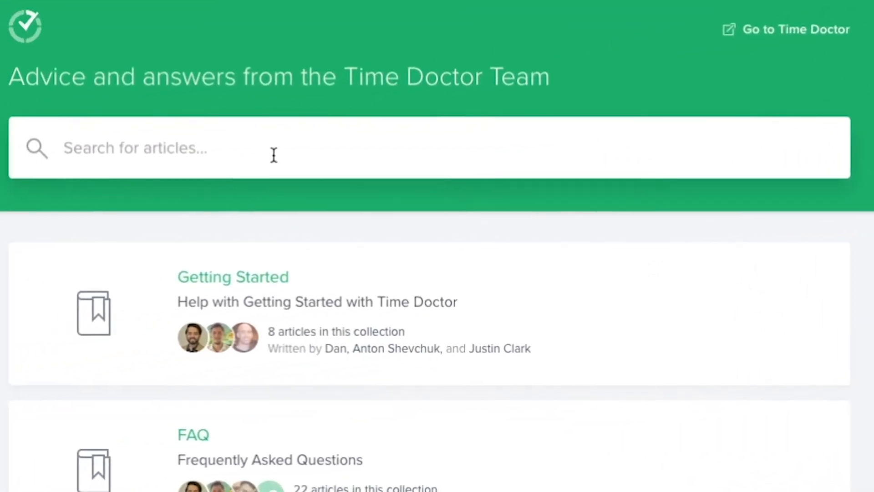
pyautogui.write('csv invites')
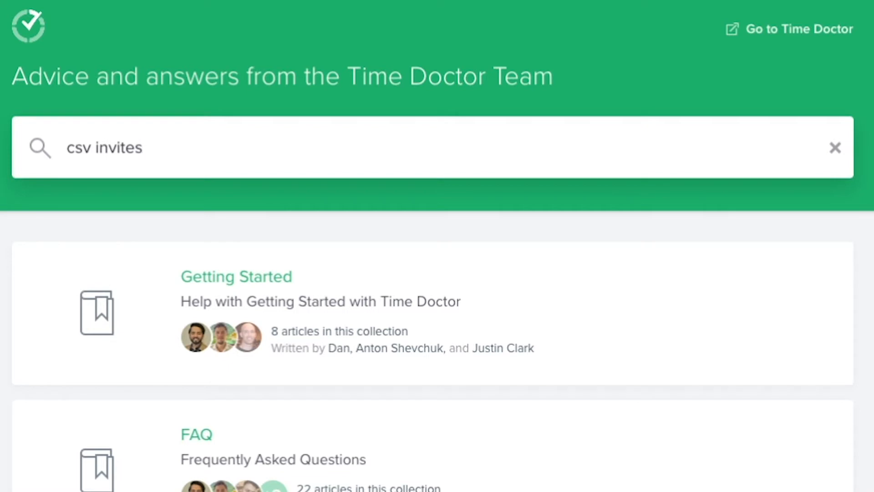
pyautogui.press('Return')
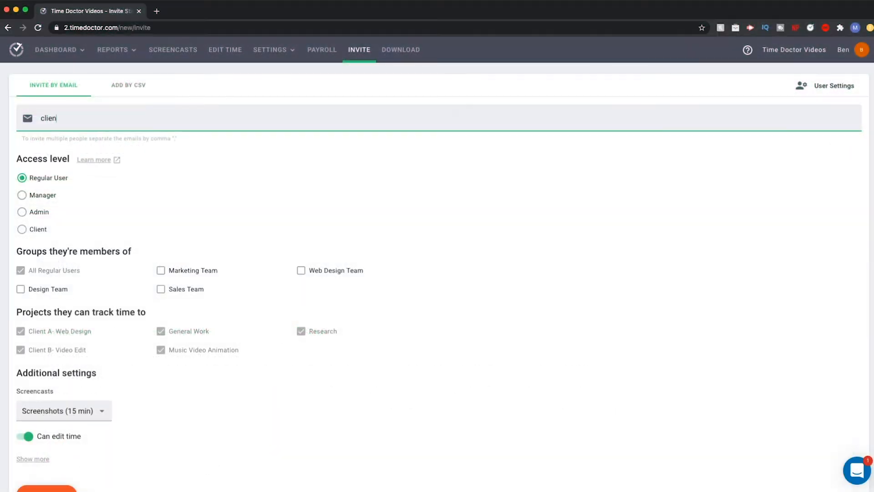
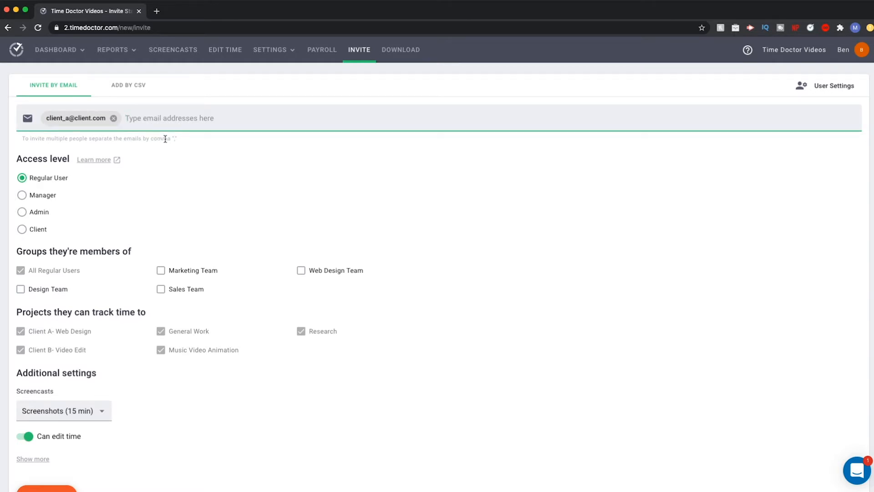
pyautogui.moveTo(147, 171)
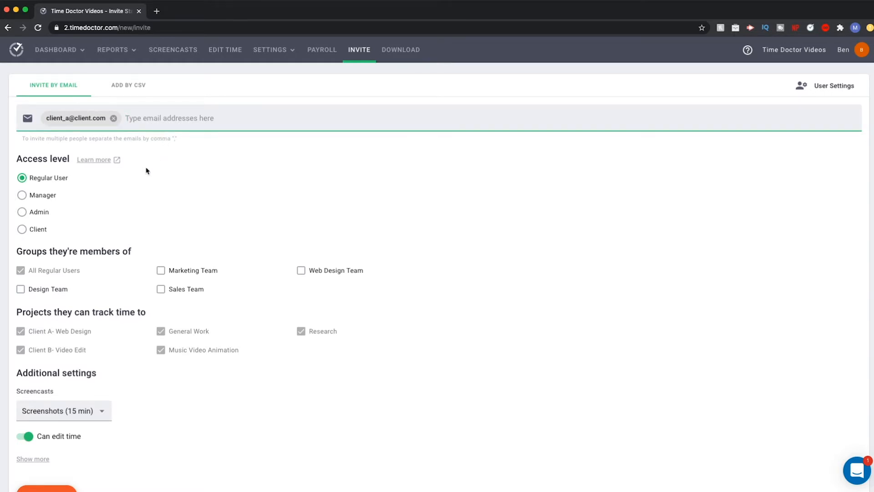
pyautogui.moveTo(67, 194)
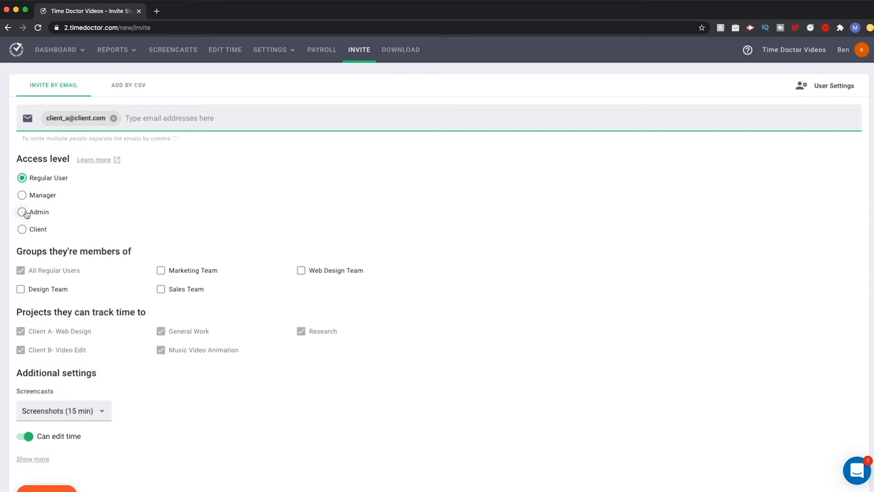
# - Try Manager and Admin, settle on Client access level, and reopen the Settings list
pyautogui.click(22, 196)
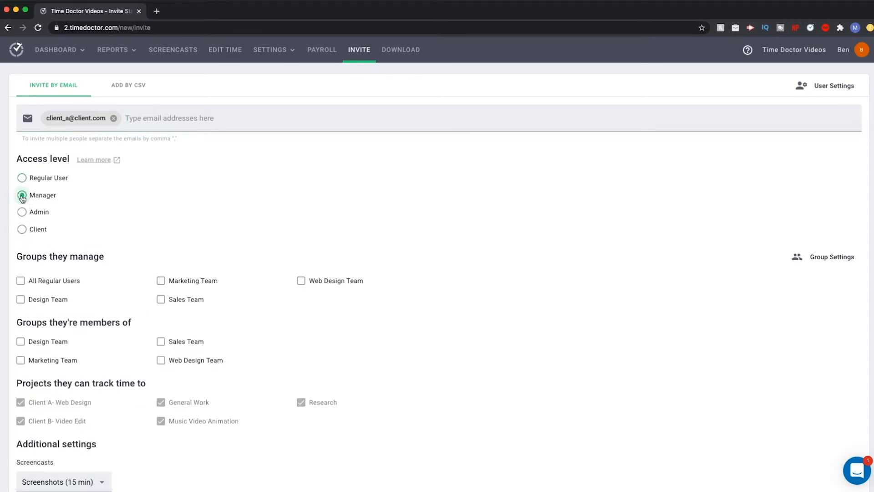
pyautogui.click(22, 211)
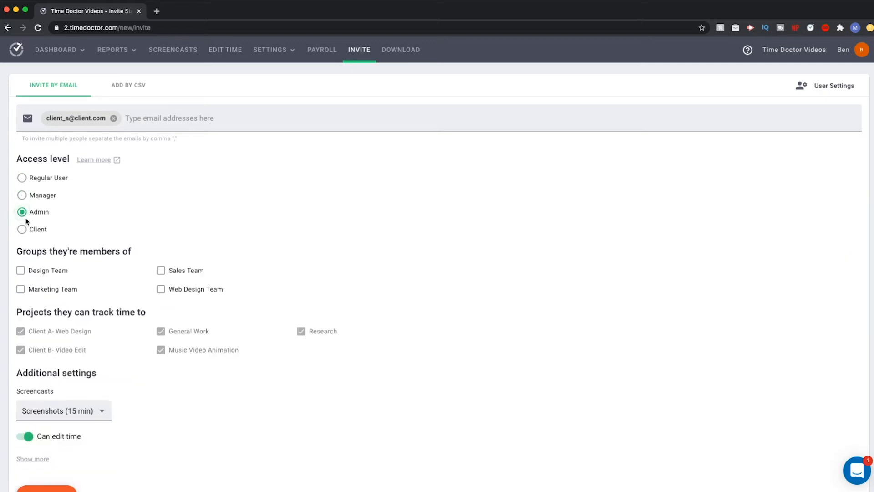
pyautogui.click(23, 229)
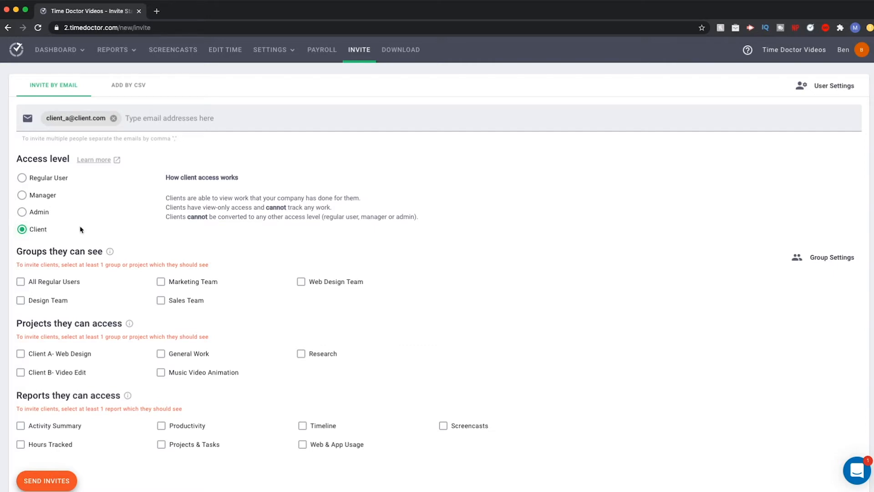
pyautogui.moveTo(162, 179)
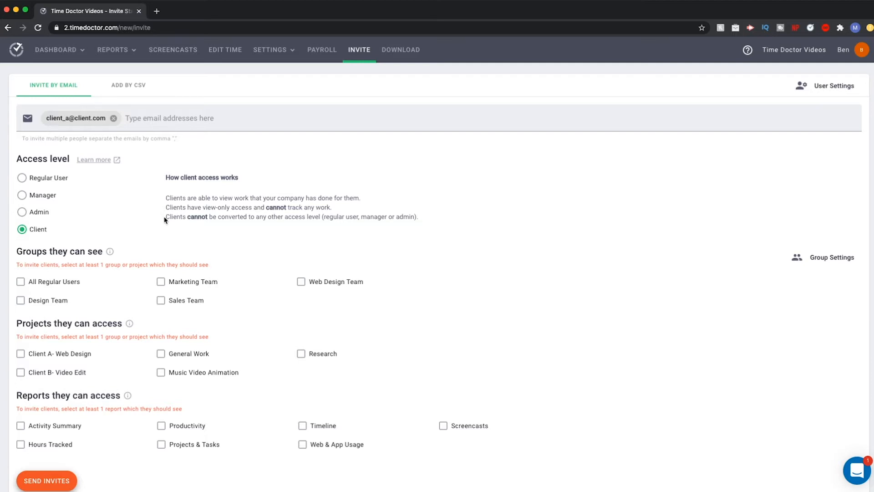
pyautogui.moveTo(191, 226)
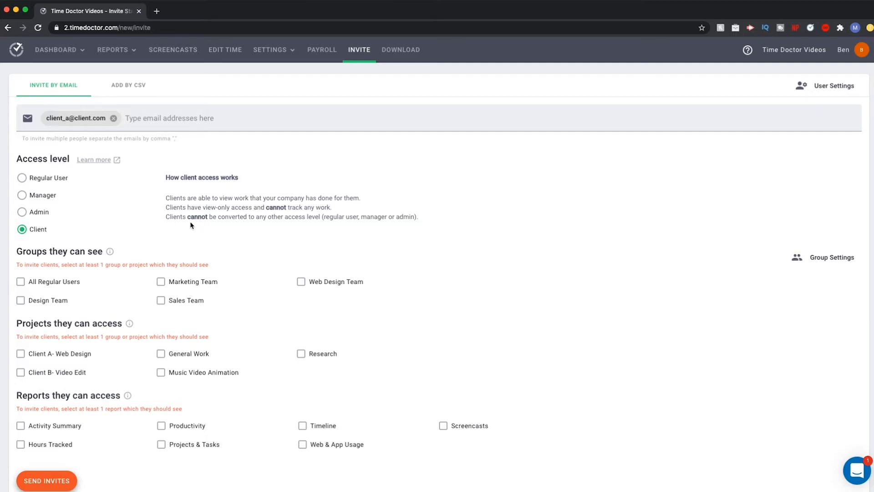
pyautogui.moveTo(201, 226)
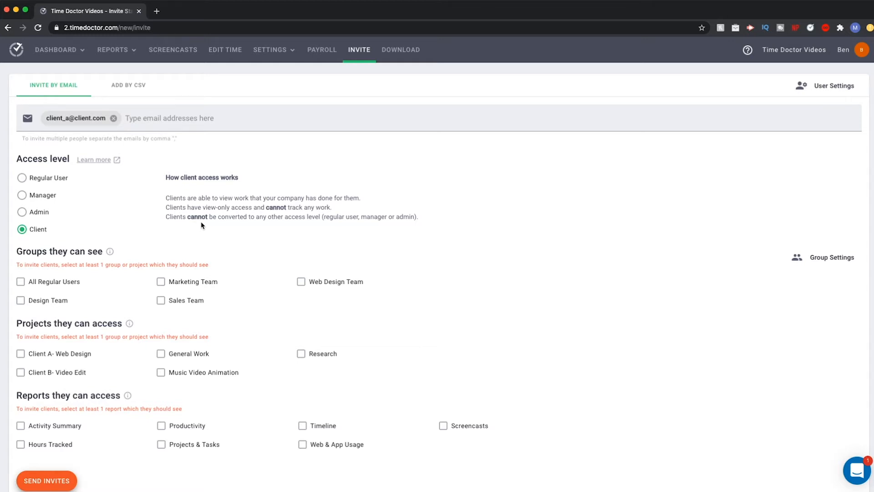
pyautogui.moveTo(93, 230)
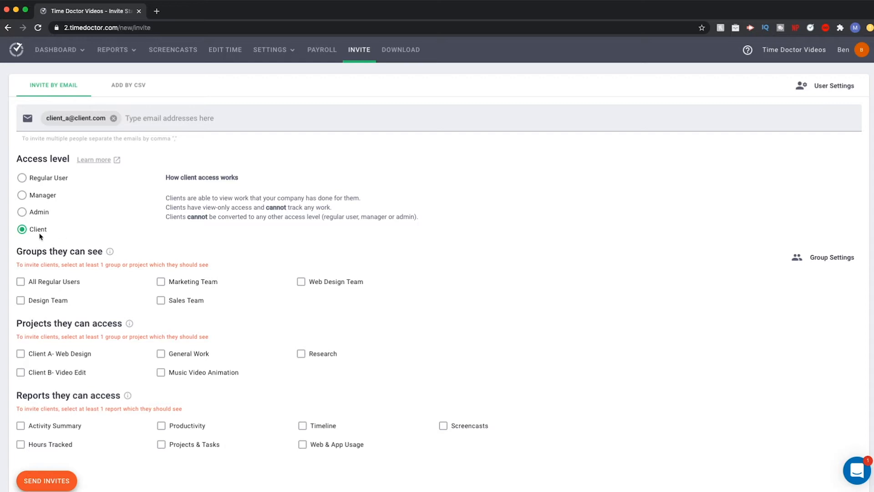
pyautogui.moveTo(137, 263)
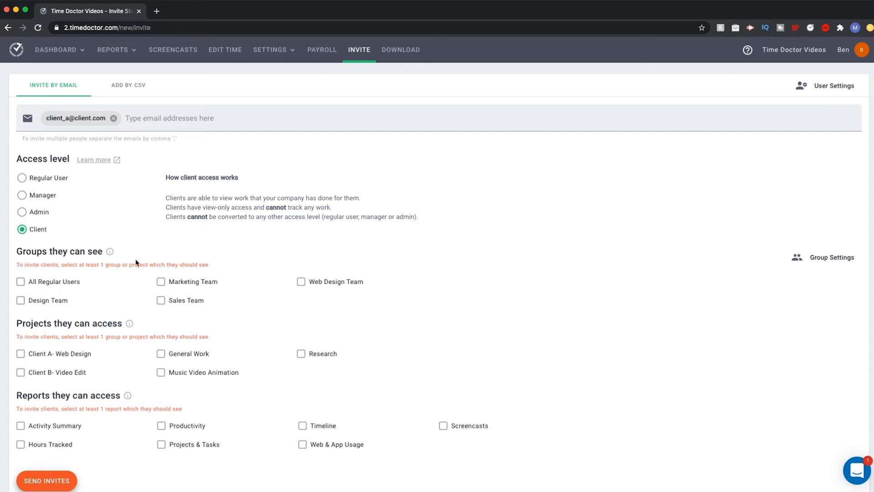
pyautogui.moveTo(221, 269)
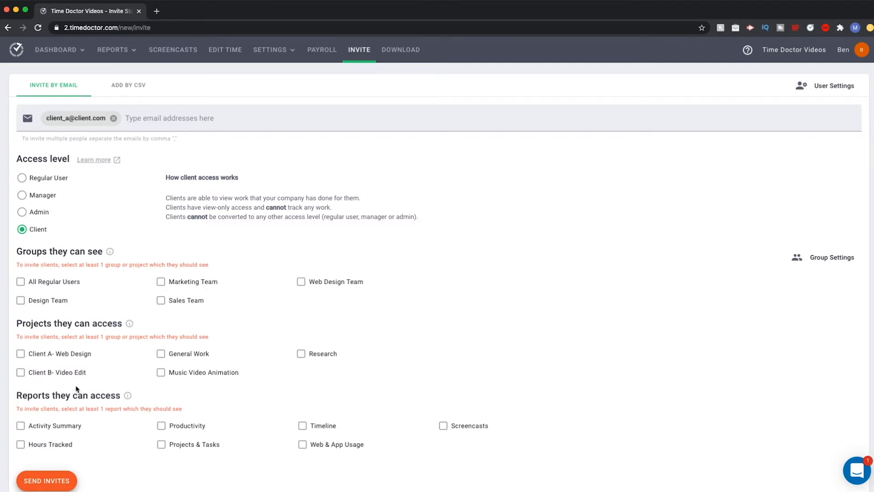
pyautogui.moveTo(107, 284)
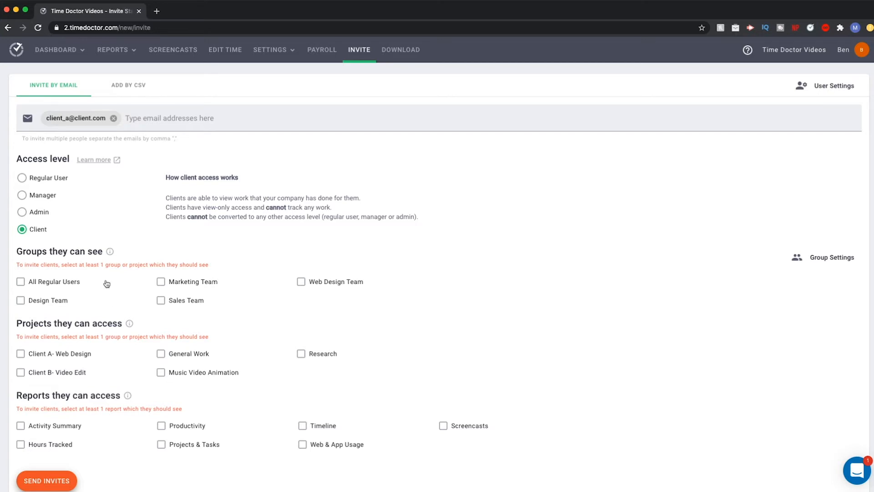
pyautogui.moveTo(99, 272)
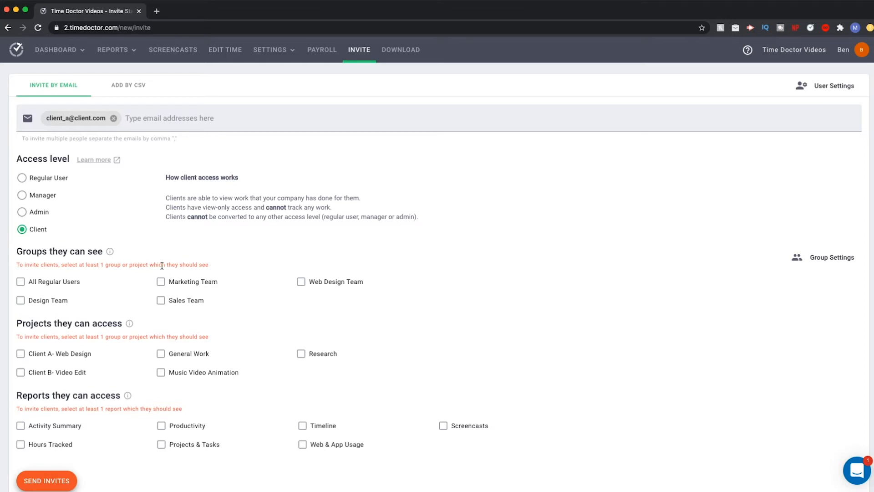
pyautogui.moveTo(796, 274)
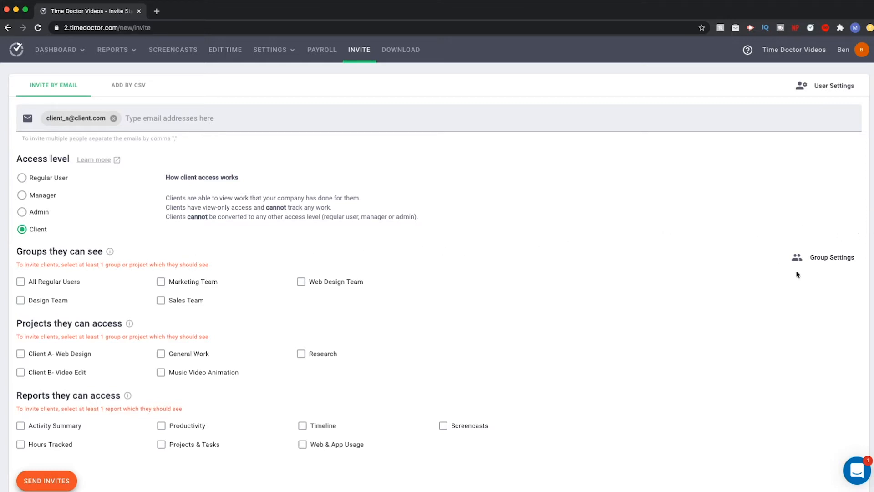
pyautogui.moveTo(695, 236)
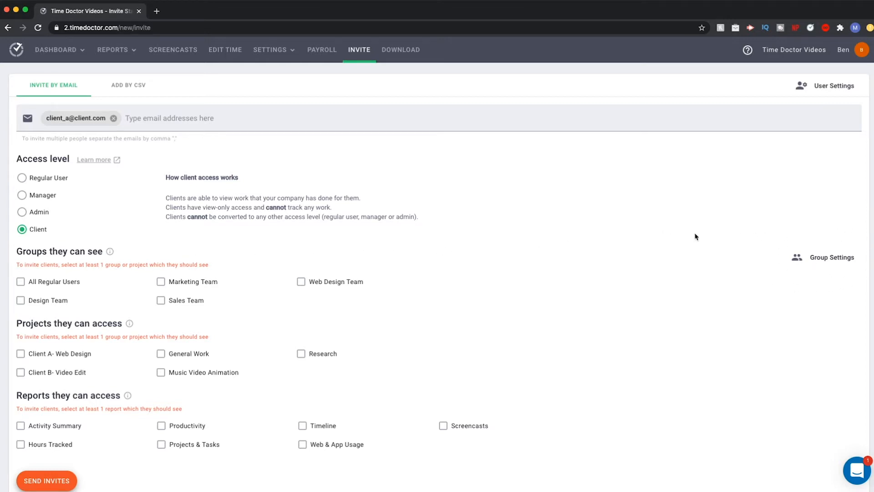
pyautogui.click(271, 49)
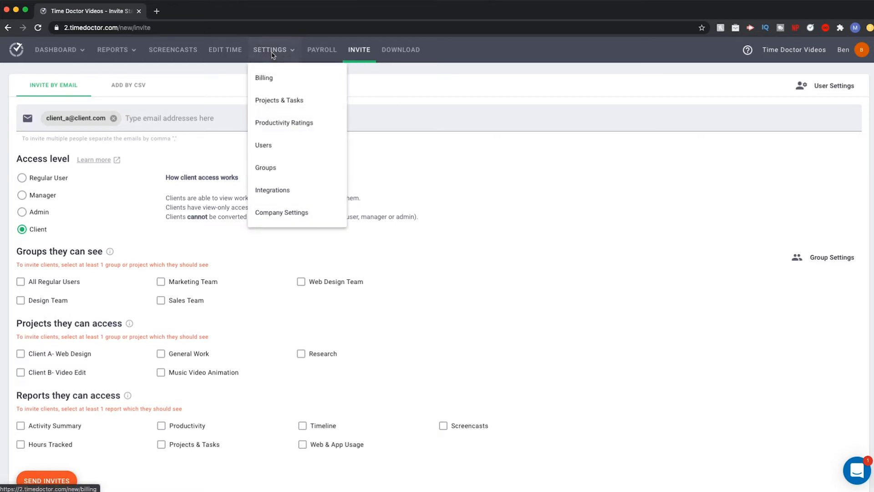
pyautogui.moveTo(269, 168)
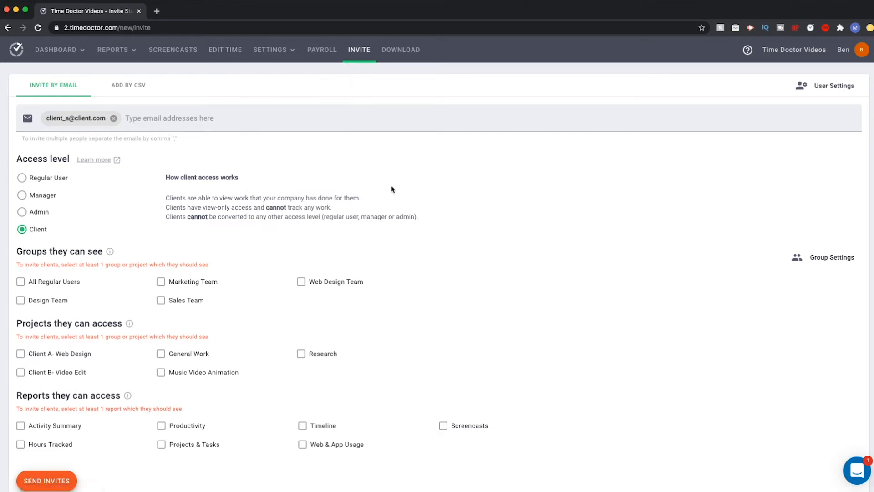
# - Tick the Web Design Team group and the Client A- Web Design project for the invitee
pyautogui.click(301, 281)
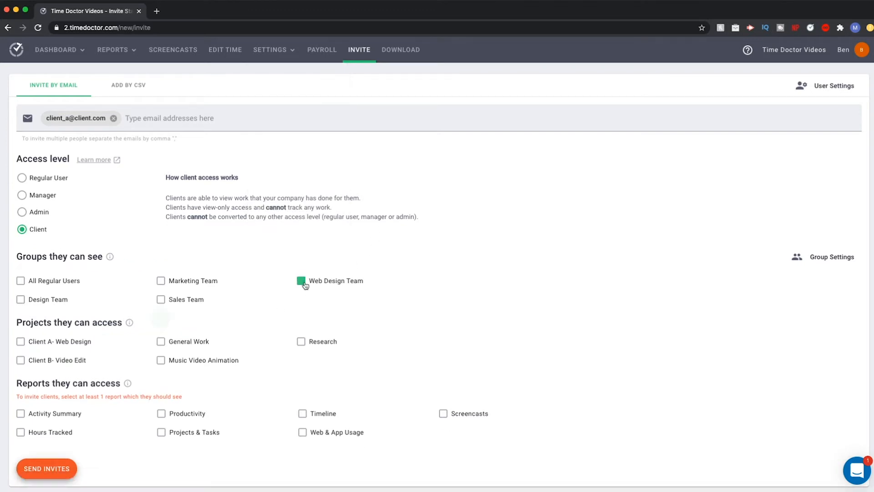
pyautogui.click(301, 281)
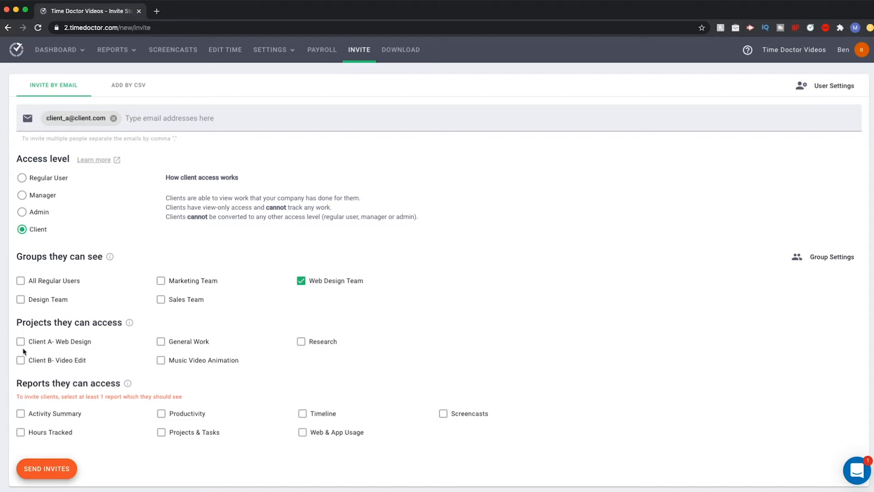
pyautogui.click(21, 341)
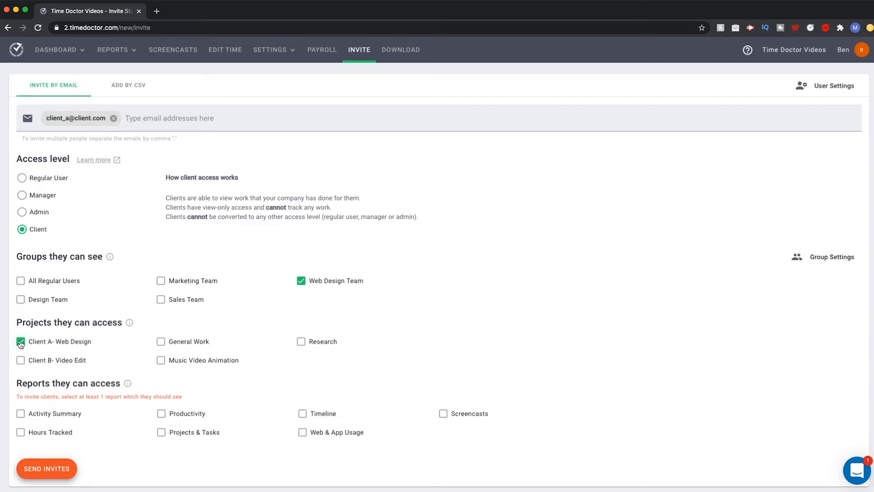
pyautogui.moveTo(140, 374)
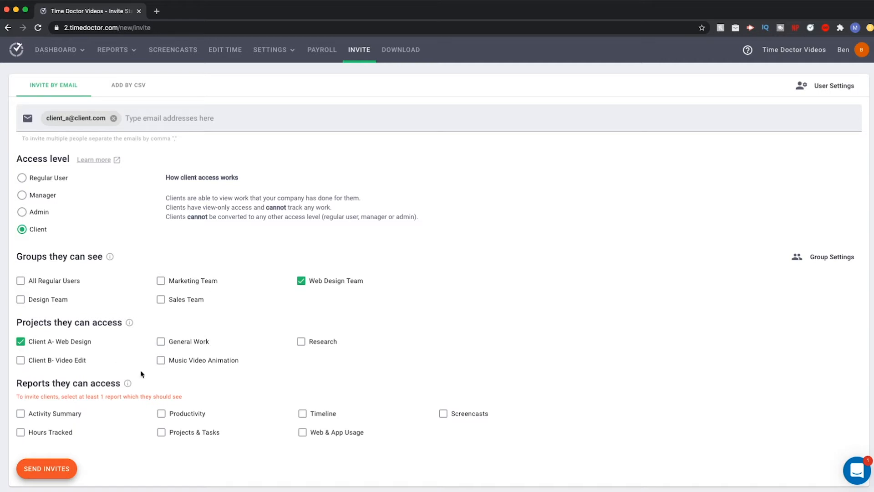
pyautogui.moveTo(67, 404)
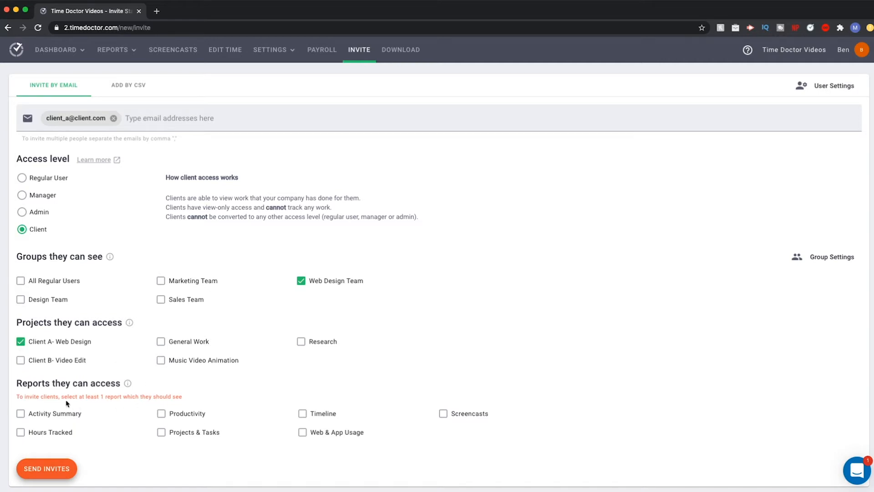
pyautogui.moveTo(64, 395)
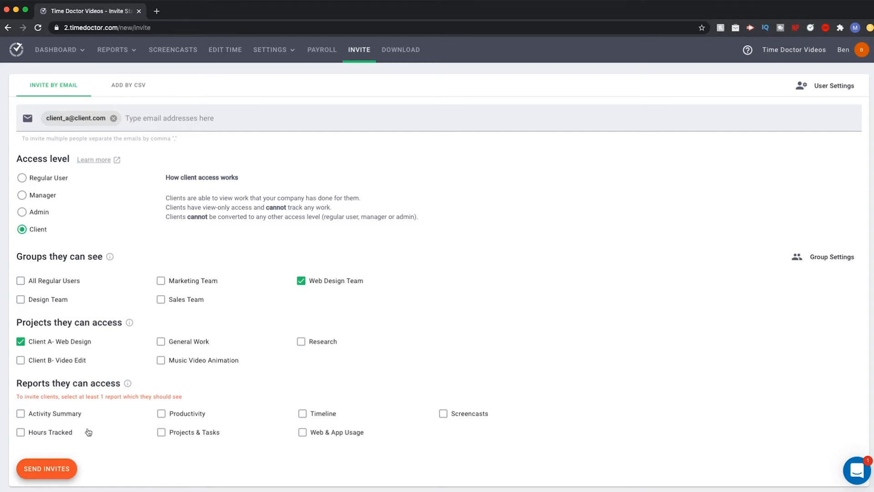
pyautogui.moveTo(137, 440)
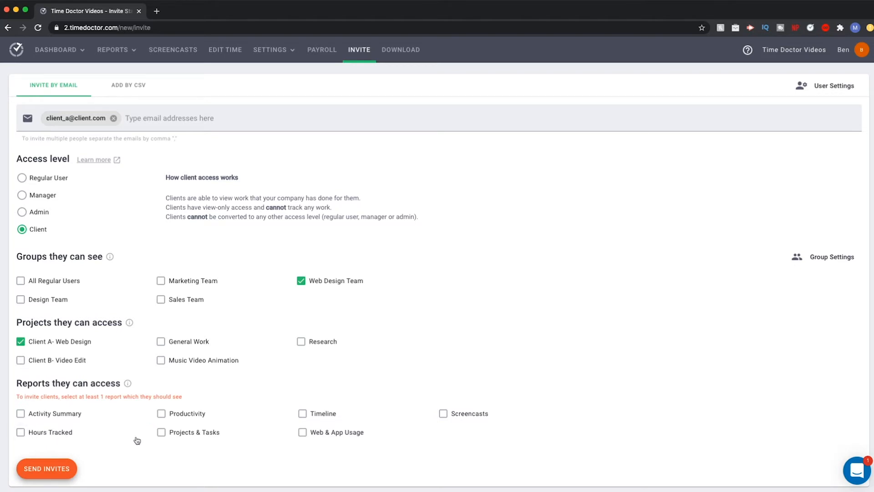
pyautogui.moveTo(286, 432)
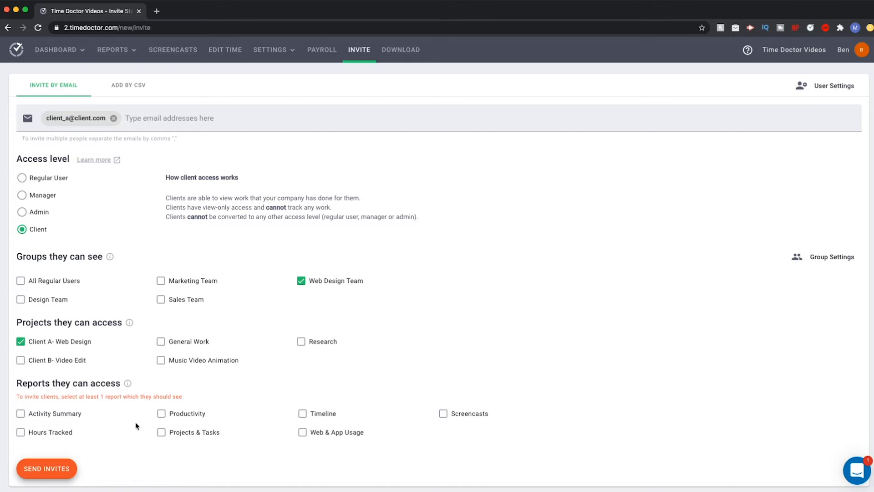
pyautogui.moveTo(157, 433)
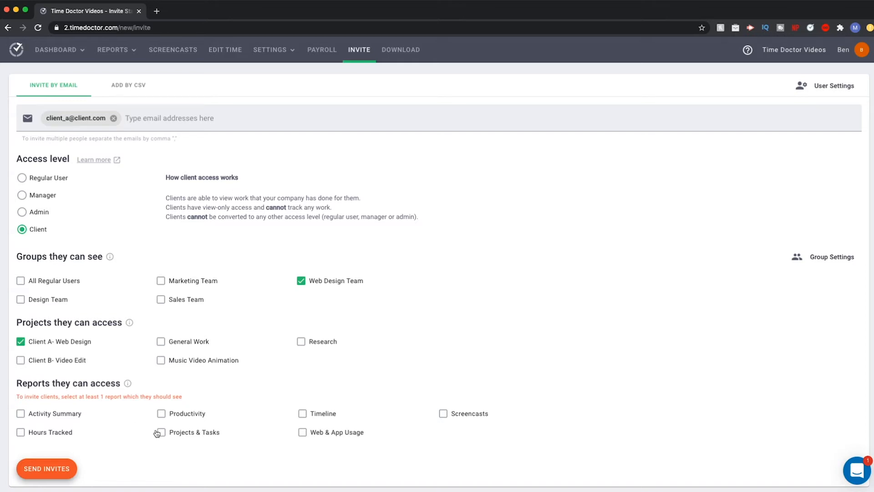
# - Tick the Projects & Tasks and Screencasts report permissions for the invitee
pyautogui.click(161, 421)
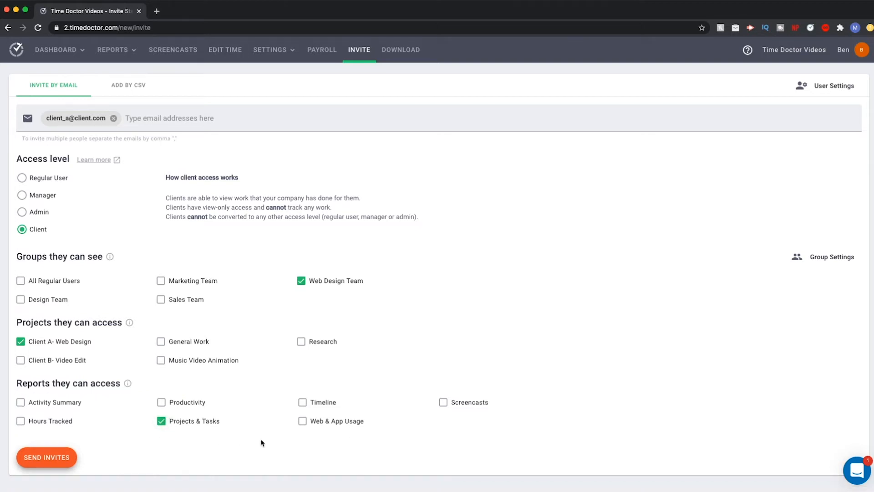
pyautogui.moveTo(425, 418)
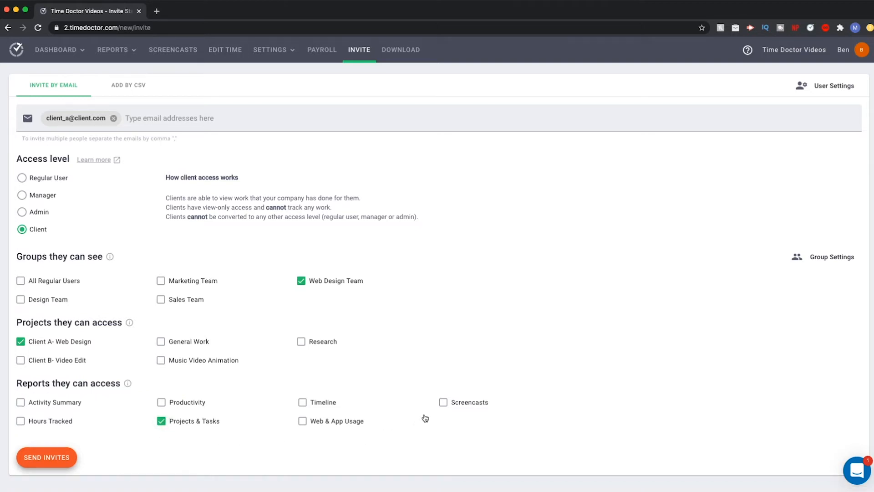
pyautogui.click(443, 402)
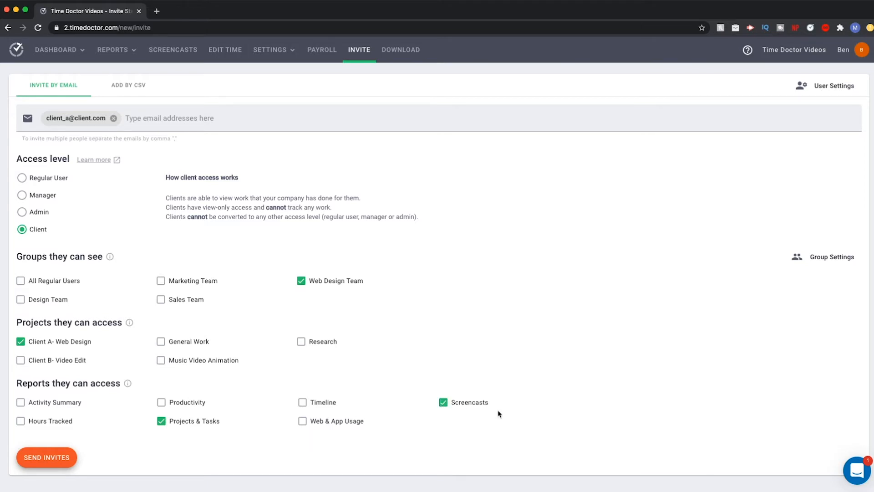
pyautogui.moveTo(490, 407)
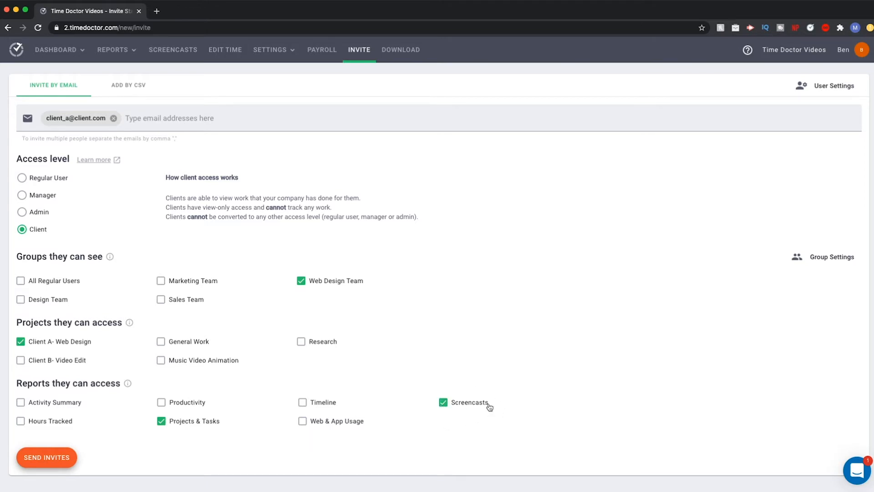
pyautogui.moveTo(118, 401)
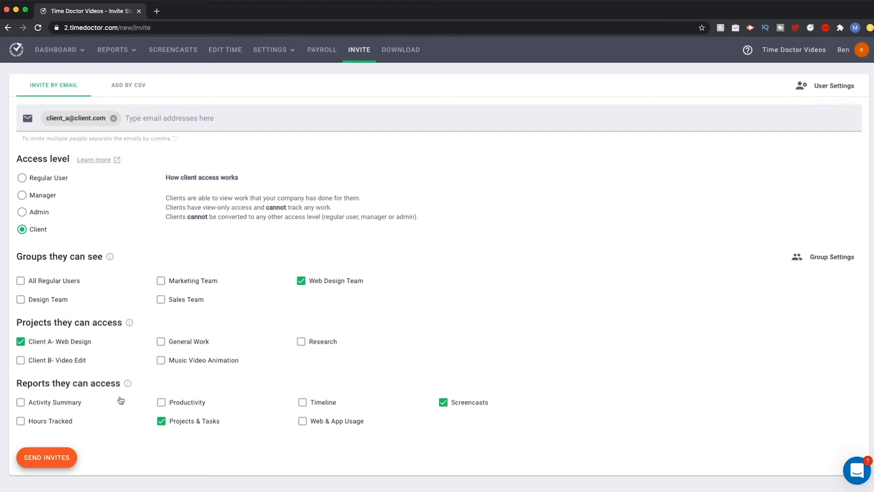
pyautogui.moveTo(90, 455)
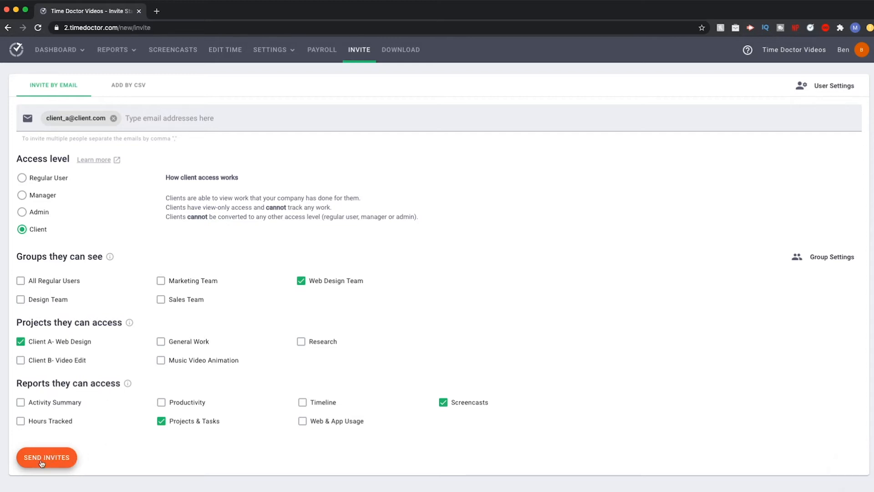
# - Send the client invite and get the 'Invitations sent successfully' notice
pyautogui.click(47, 457)
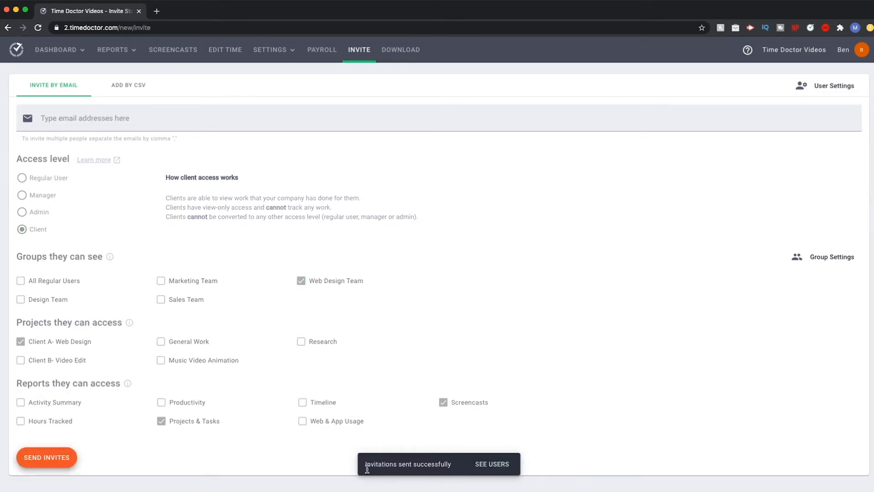
pyautogui.moveTo(450, 452)
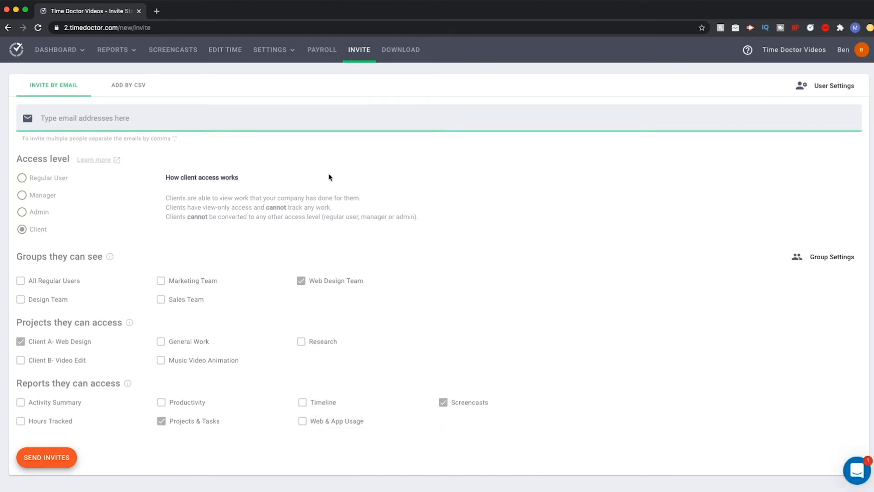
# - Go to Settings > Users and open Client A's edit panel
pyautogui.click(269, 49)
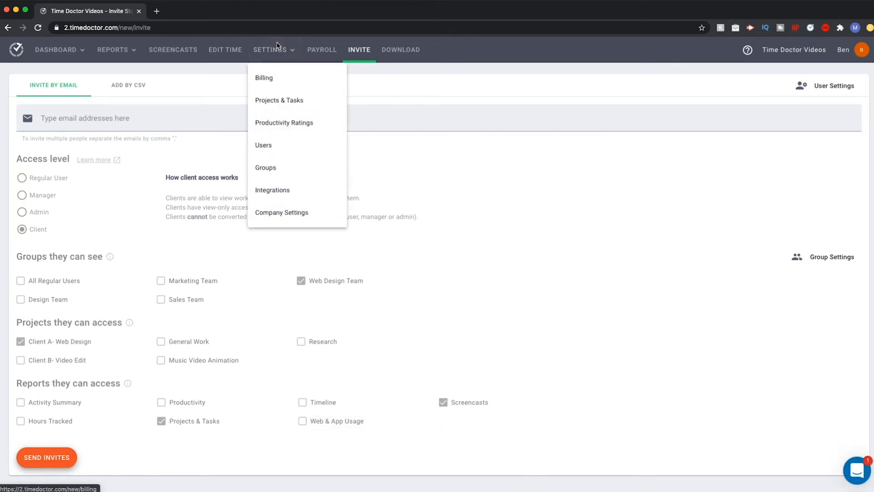
pyautogui.moveTo(263, 148)
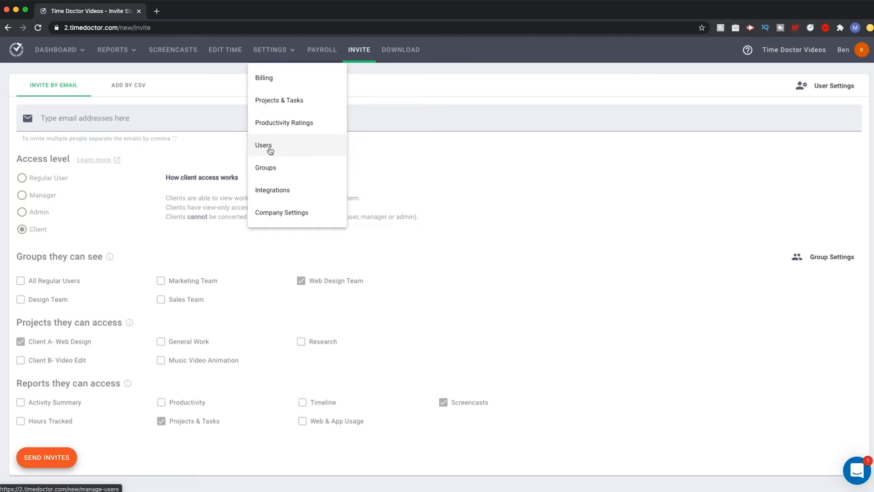
pyautogui.click(263, 145)
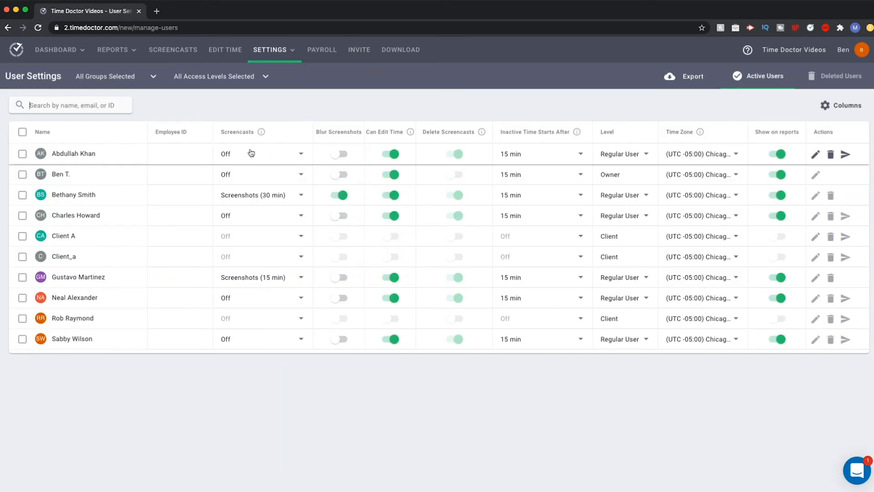
pyautogui.moveTo(136, 236)
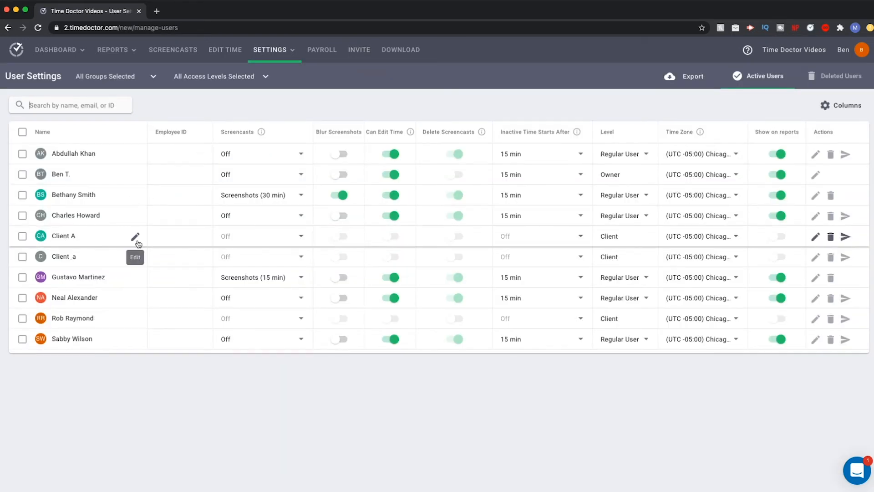
pyautogui.click(815, 236)
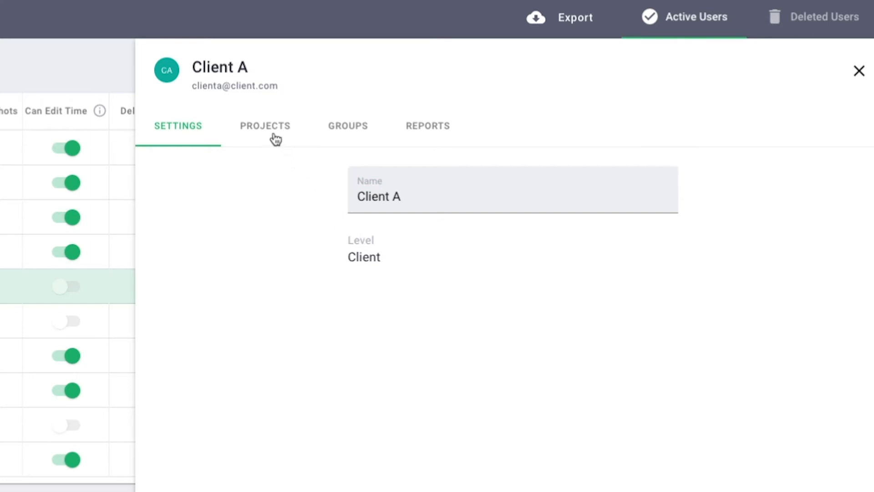
# - Review Client A's projects and groups, then enable the Projects & Tasks report alongside Screencasts
pyautogui.click(265, 126)
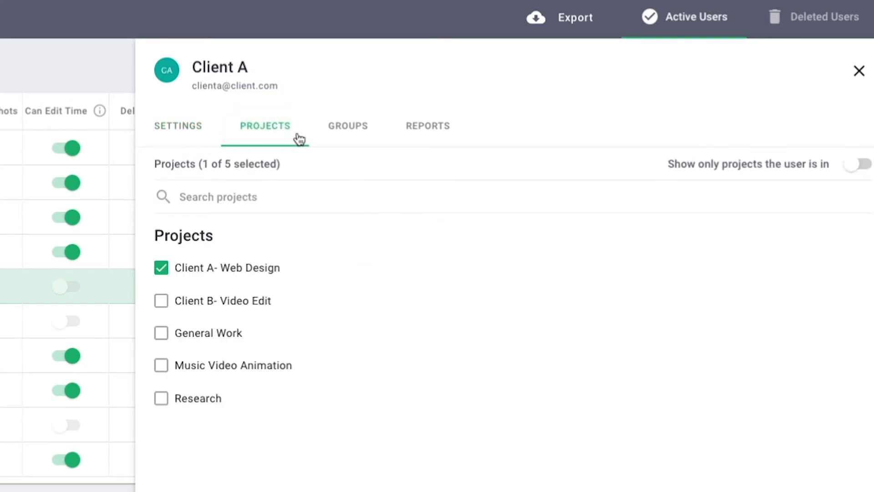
pyautogui.click(348, 125)
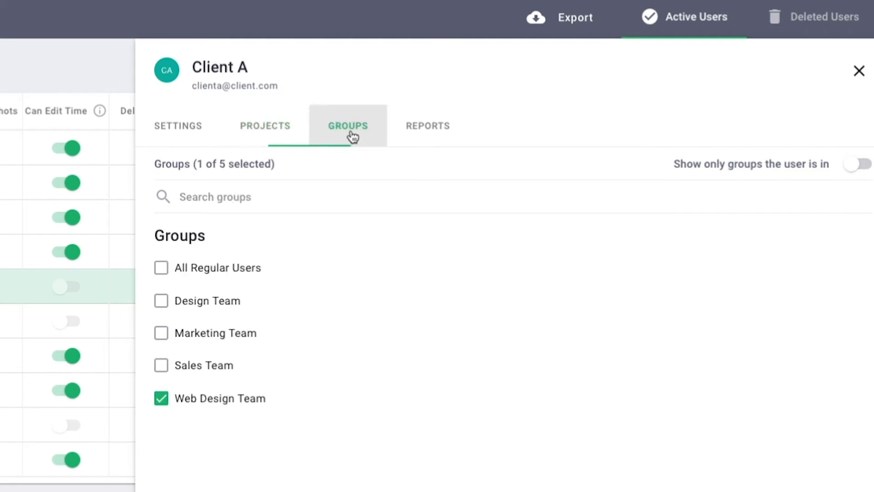
pyautogui.moveTo(428, 126)
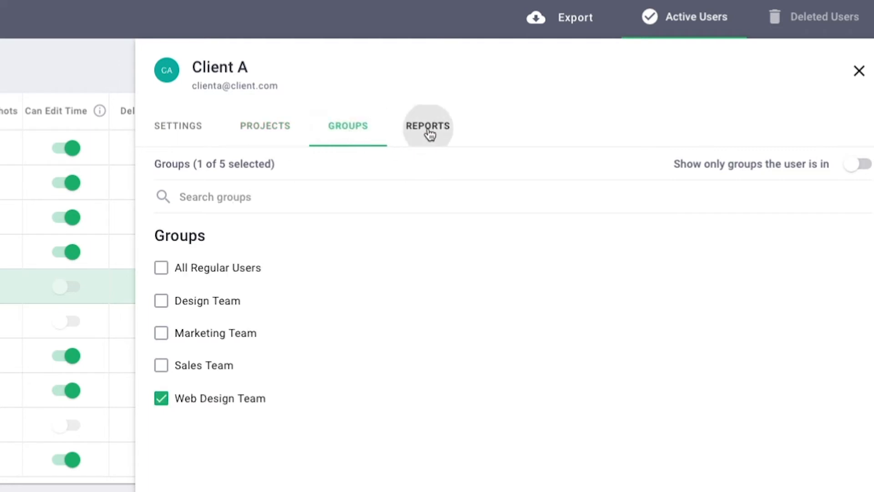
pyautogui.click(427, 126)
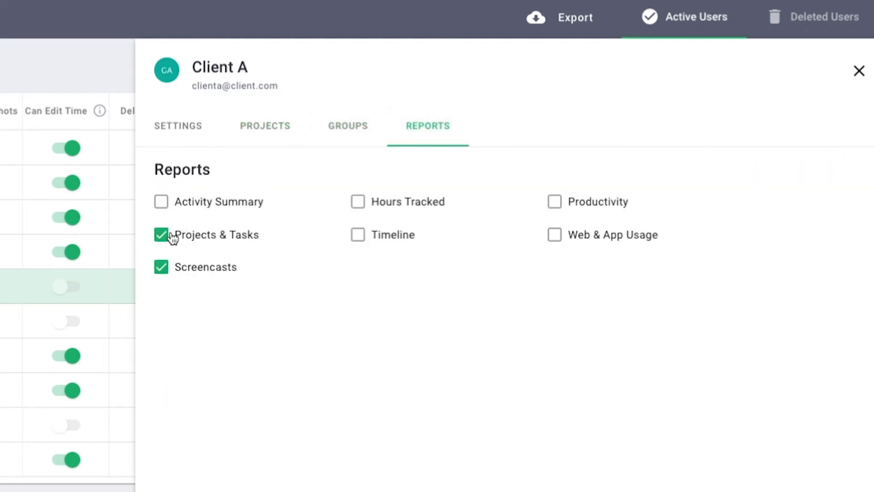
pyautogui.click(161, 201)
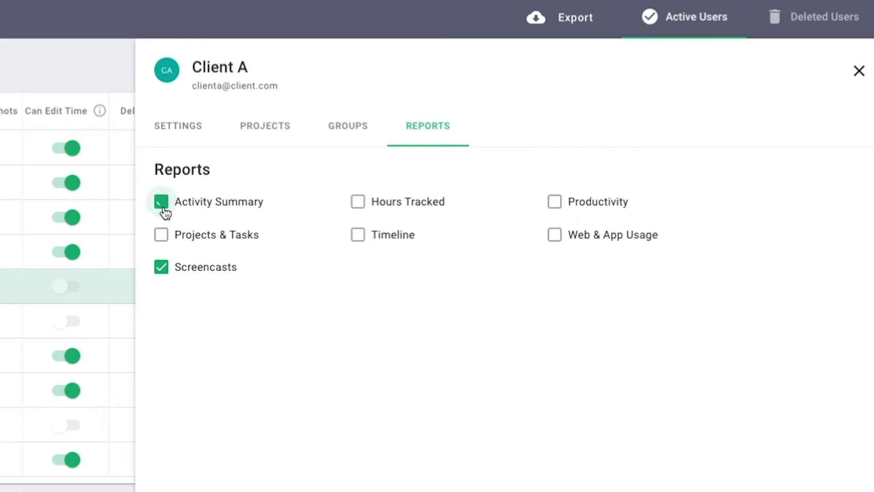
pyautogui.click(161, 202)
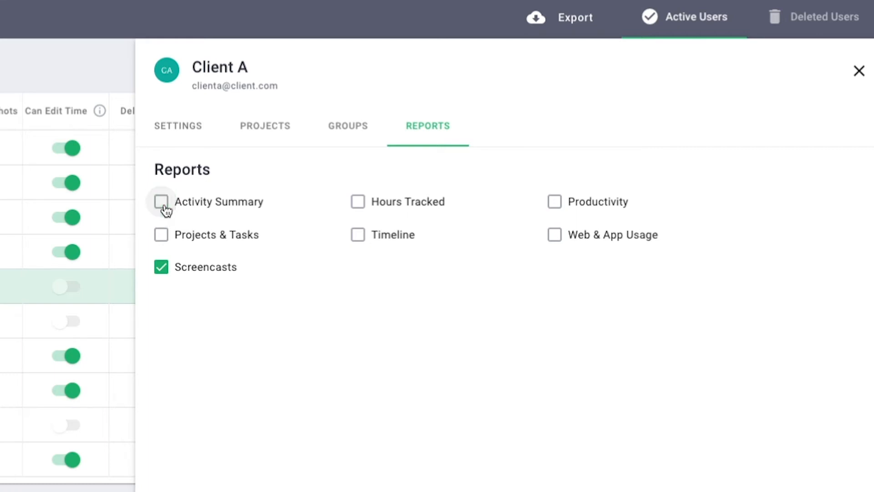
pyautogui.click(161, 234)
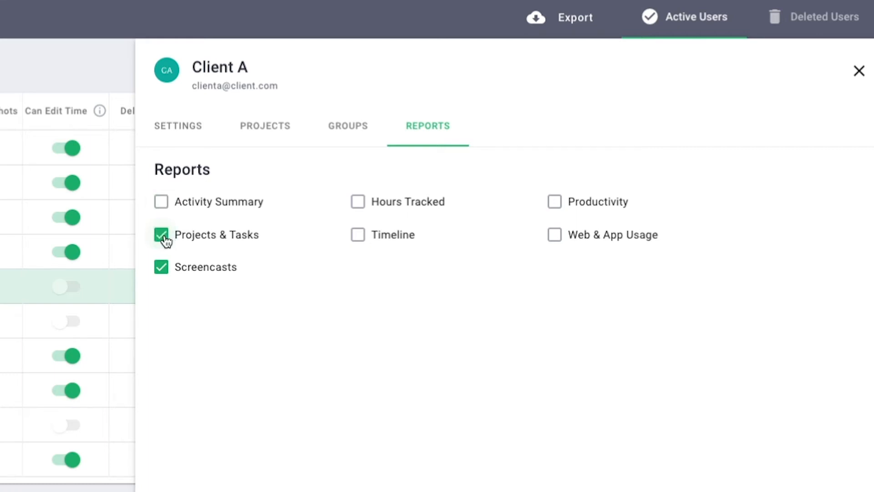
pyautogui.moveTo(239, 162)
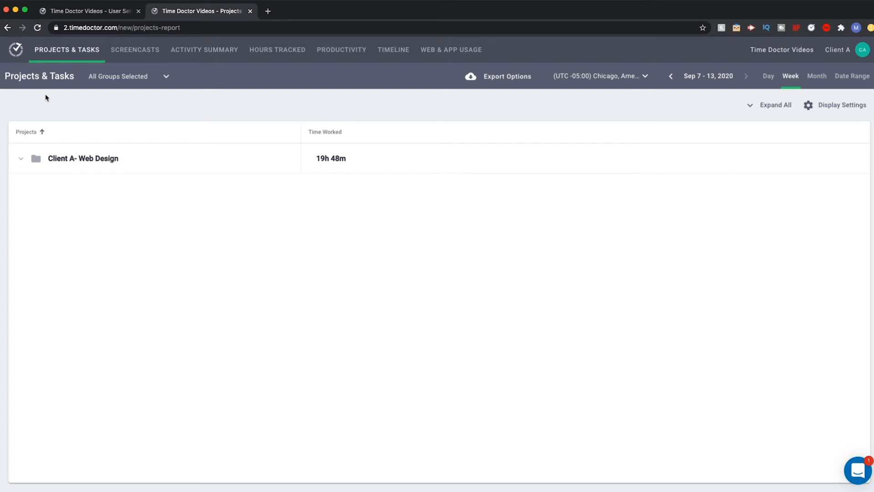
pyautogui.moveTo(66, 63)
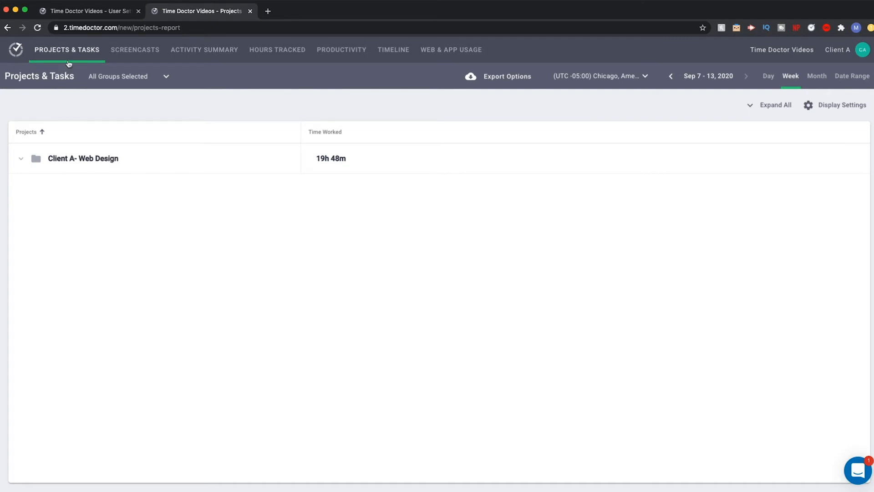
pyautogui.moveTo(278, 50)
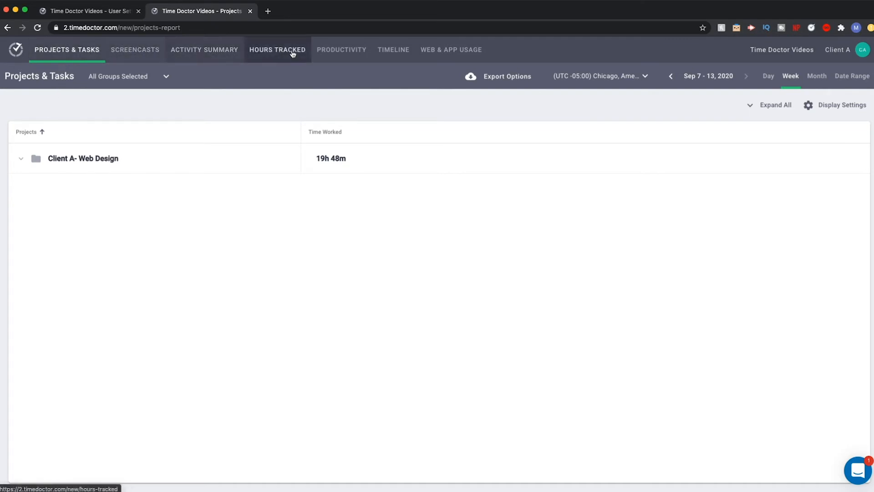
pyautogui.moveTo(403, 108)
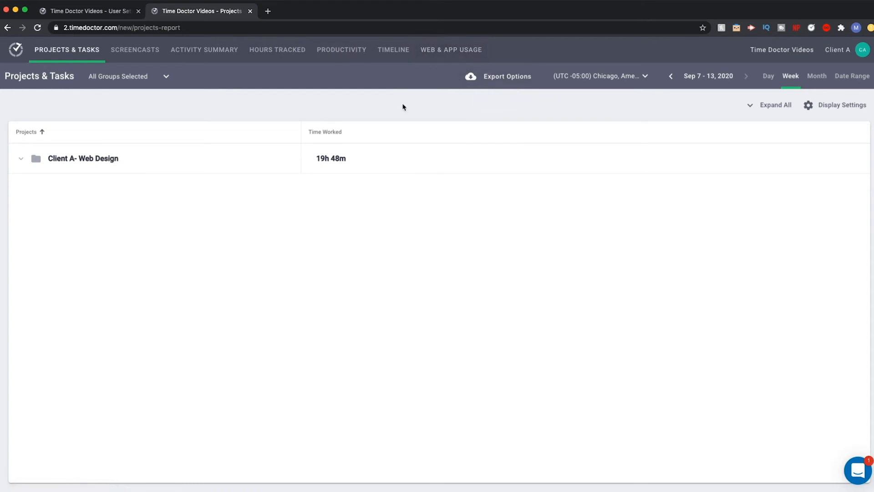
pyautogui.moveTo(51, 107)
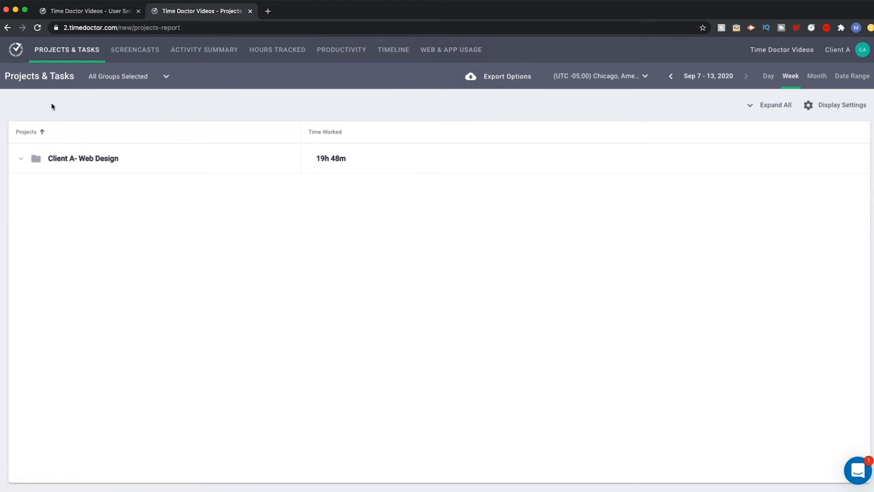
pyautogui.moveTo(59, 67)
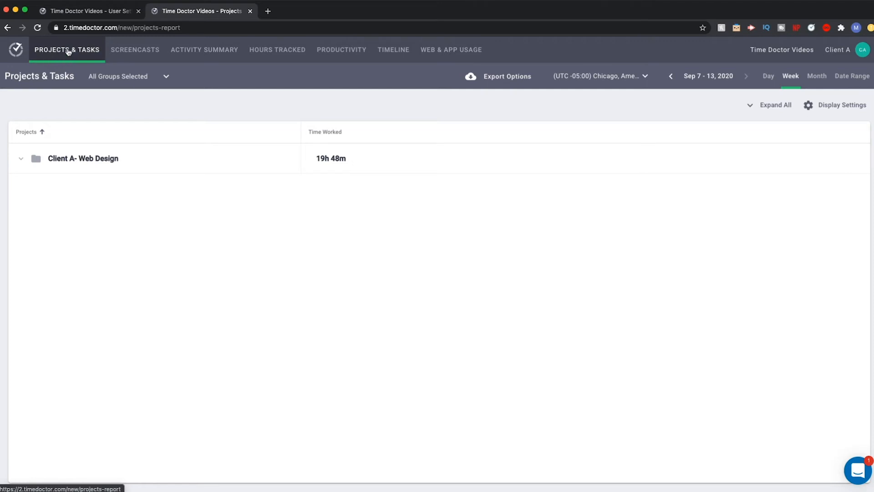
pyautogui.moveTo(78, 186)
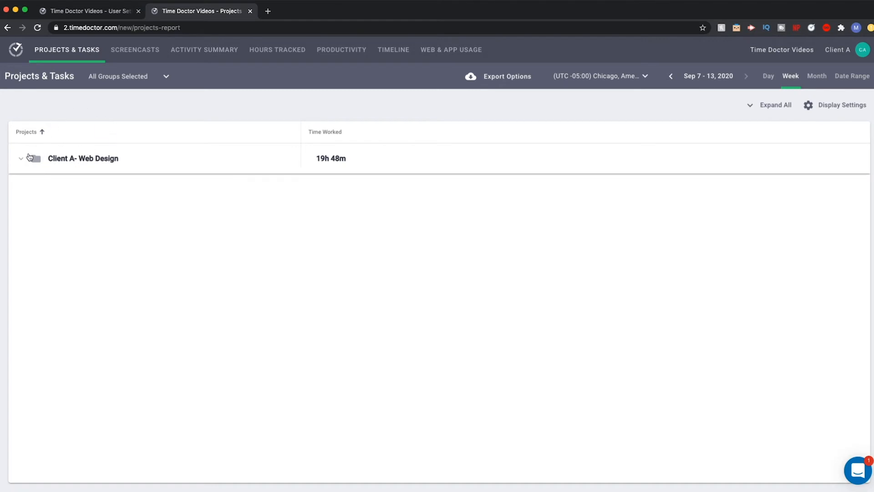
pyautogui.click(22, 159)
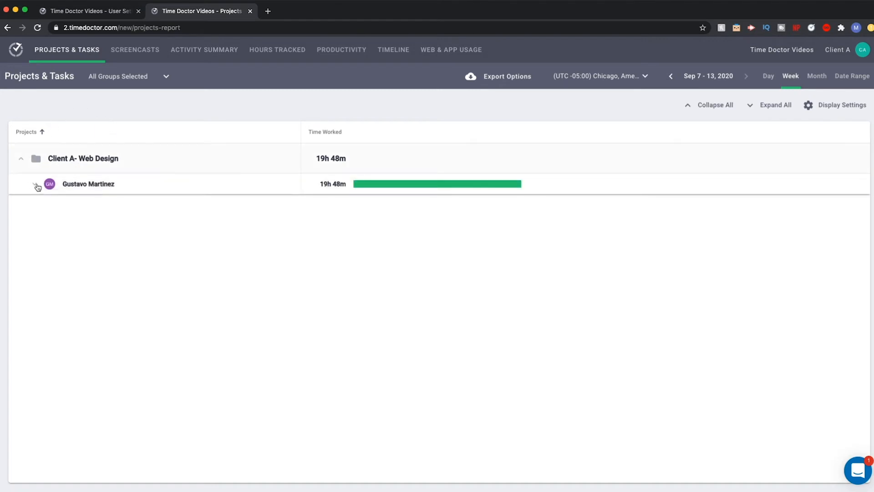
pyautogui.click(35, 184)
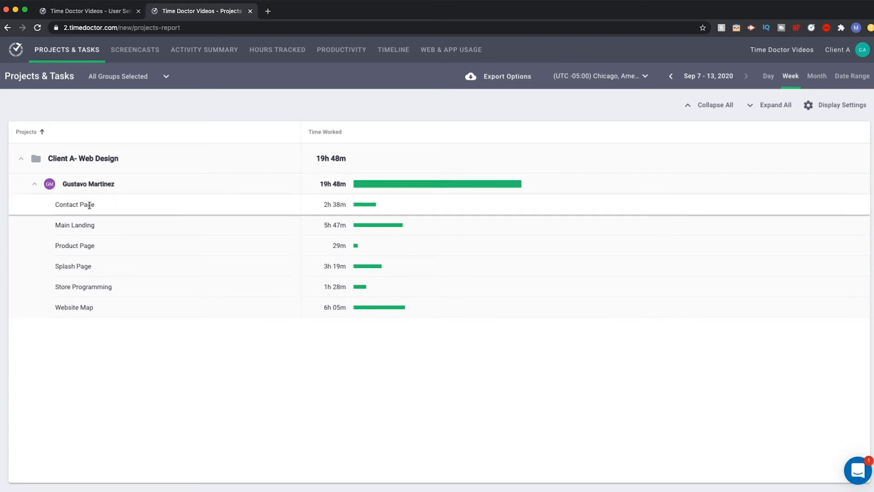
pyautogui.moveTo(93, 281)
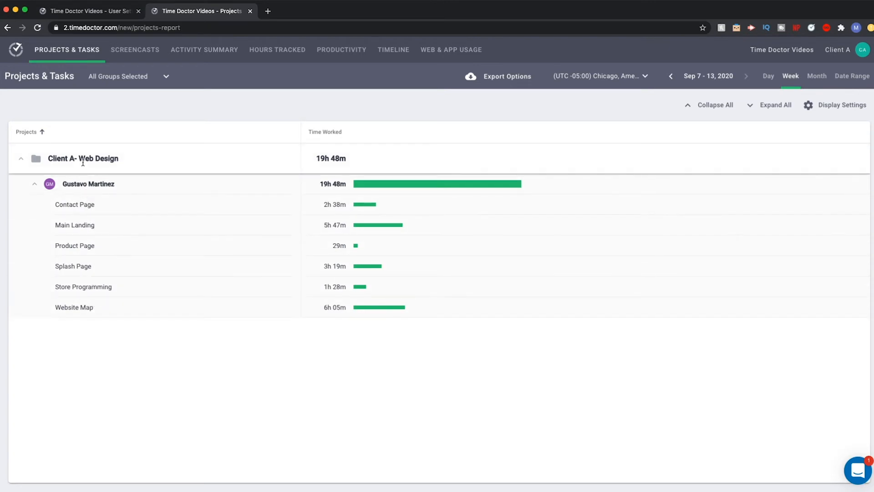
pyautogui.moveTo(134, 73)
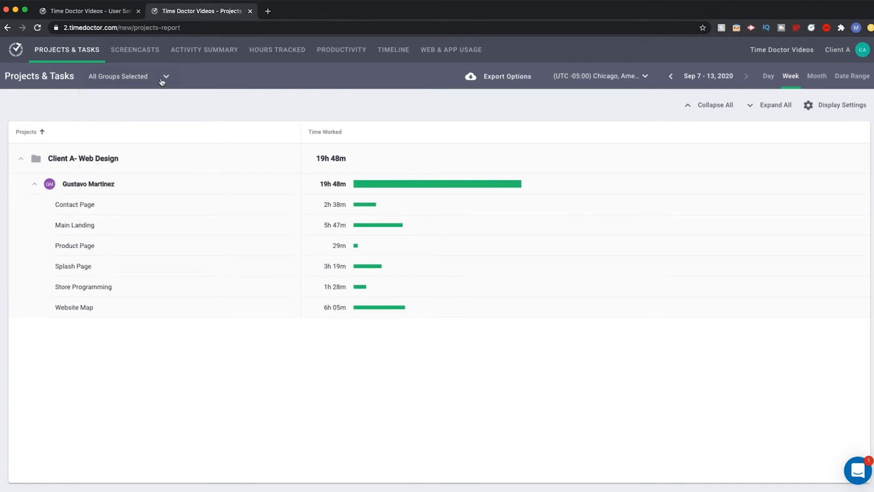
pyautogui.moveTo(666, 101)
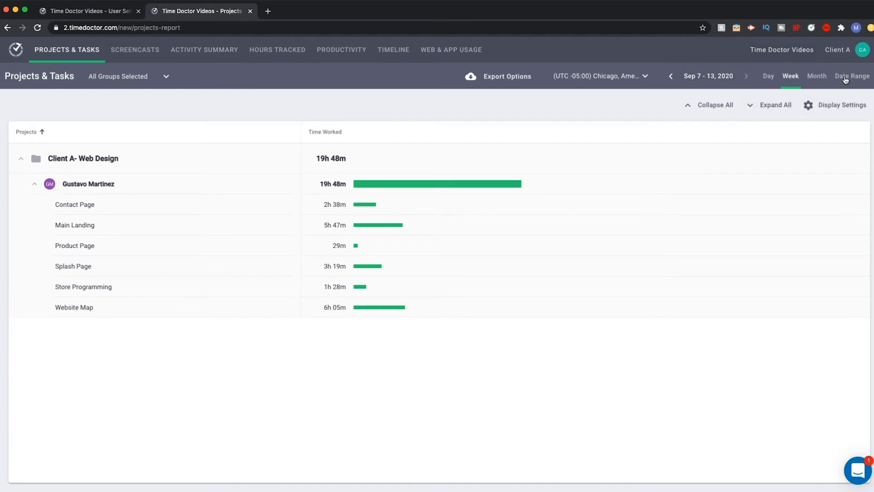
pyautogui.moveTo(830, 99)
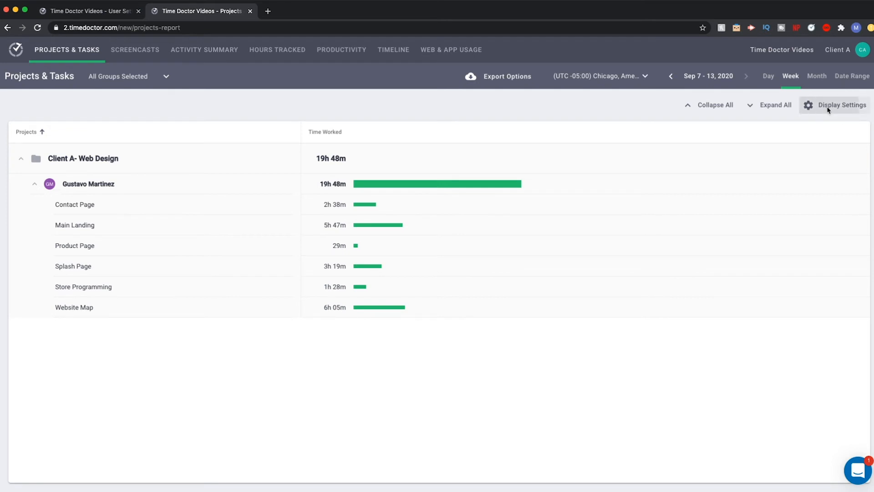
# - Preview Person - Project - Task grouping, then keep Project - Person - Task and confirm
pyautogui.click(841, 105)
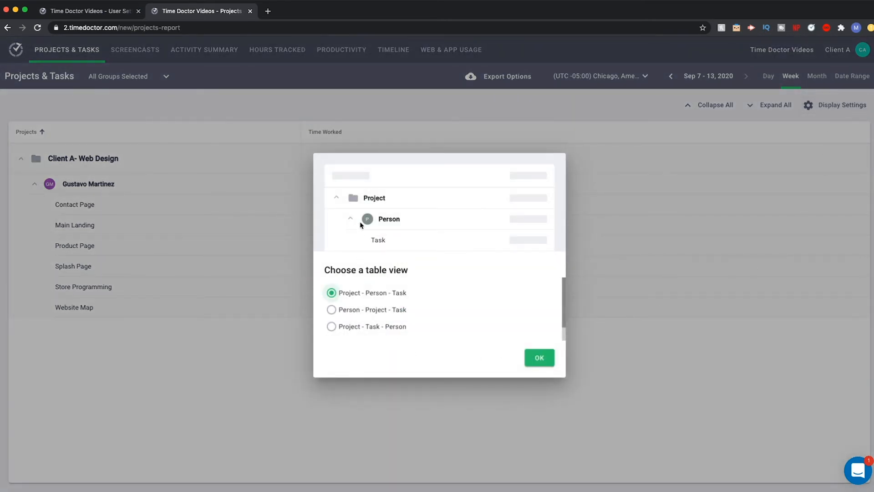
pyautogui.click(331, 309)
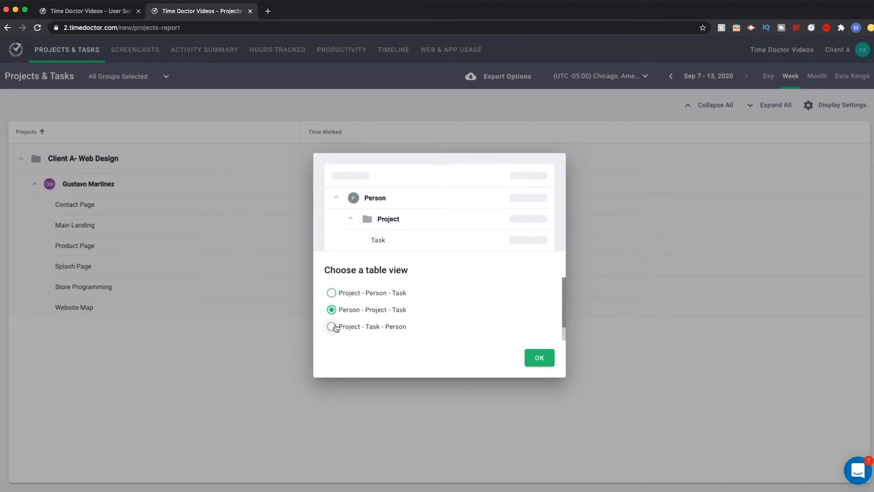
pyautogui.click(331, 293)
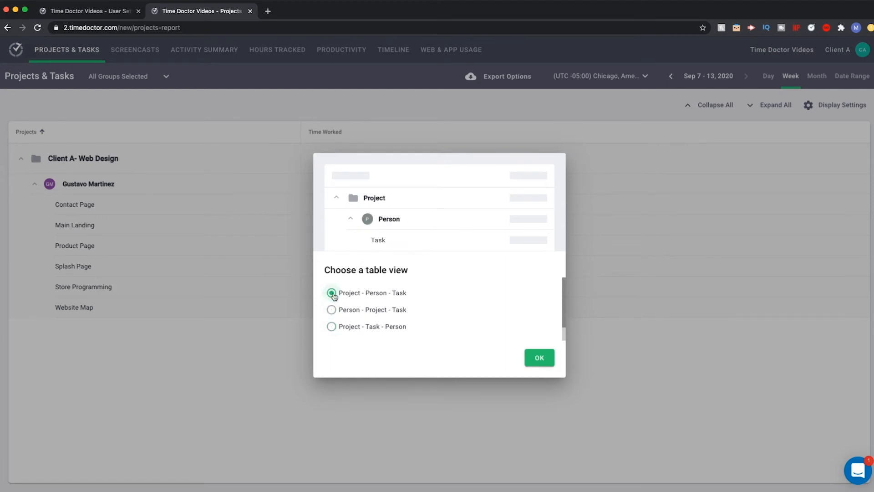
pyautogui.scroll(-3)
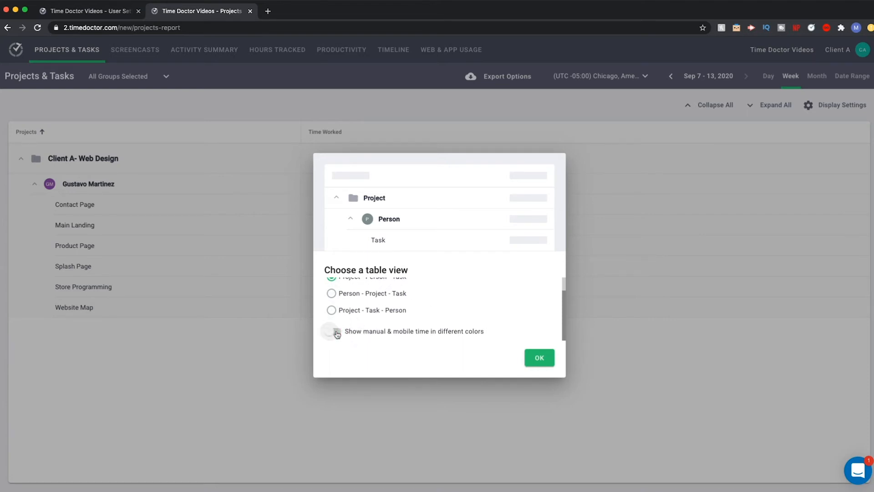
pyautogui.click(538, 357)
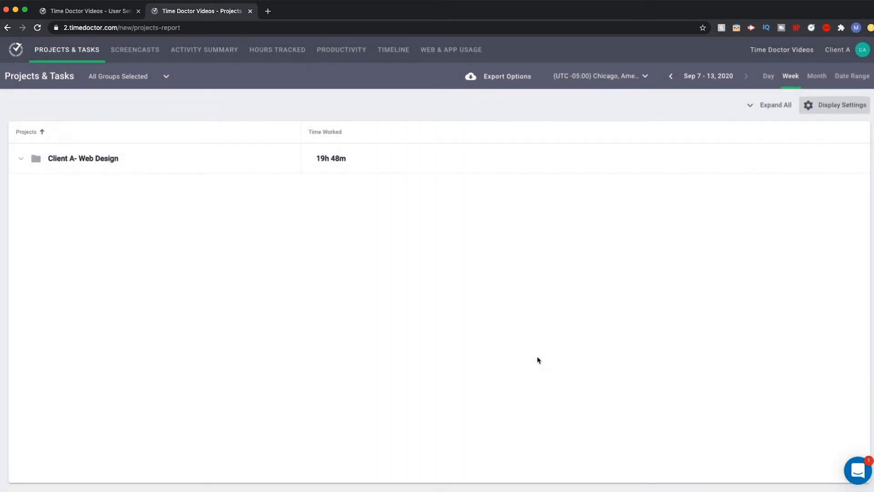
pyautogui.moveTo(134, 49)
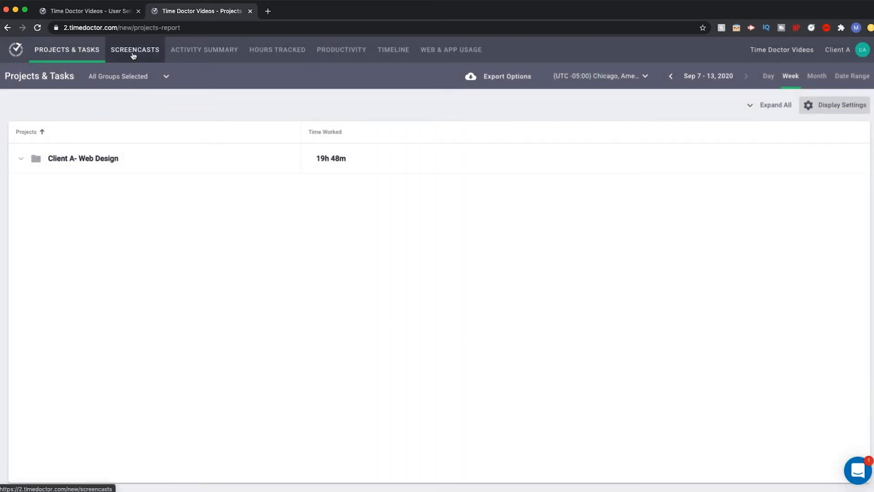
pyautogui.click(134, 49)
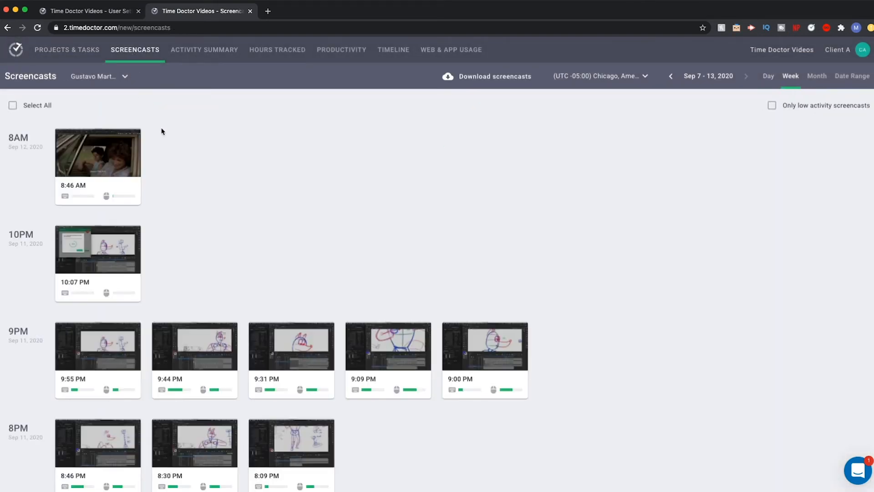
pyautogui.scroll(-3)
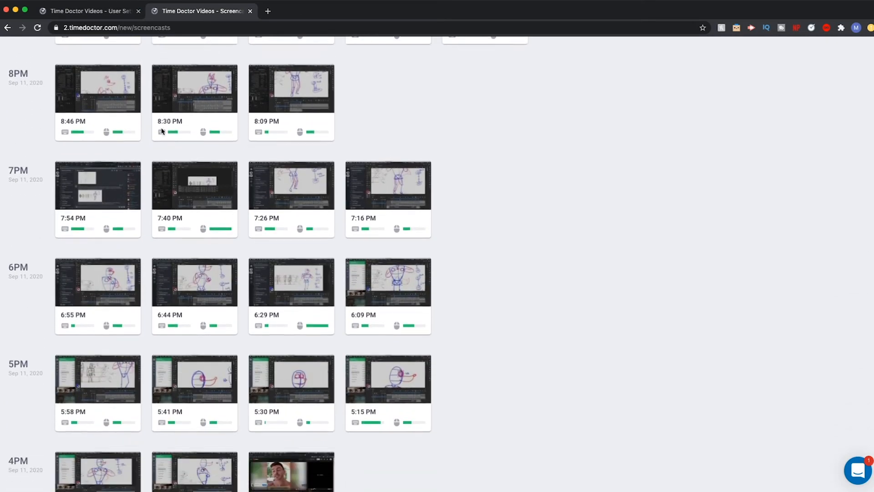
pyautogui.scroll(-3)
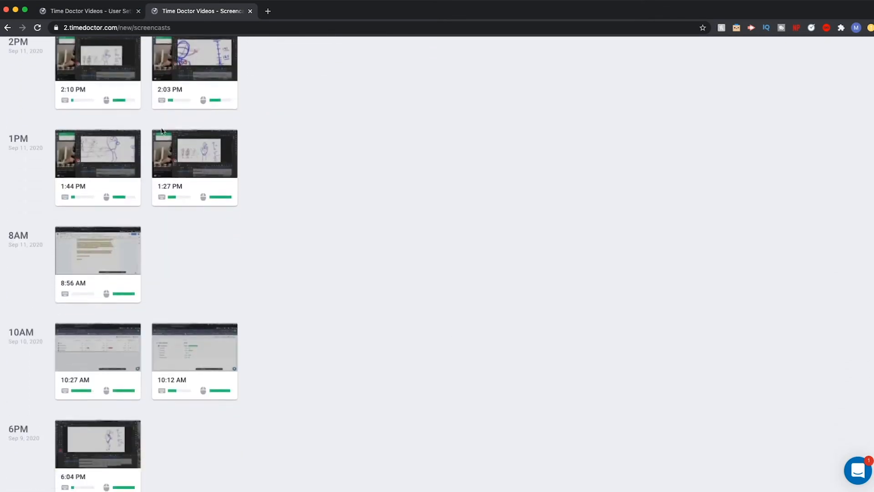
pyautogui.scroll(-3)
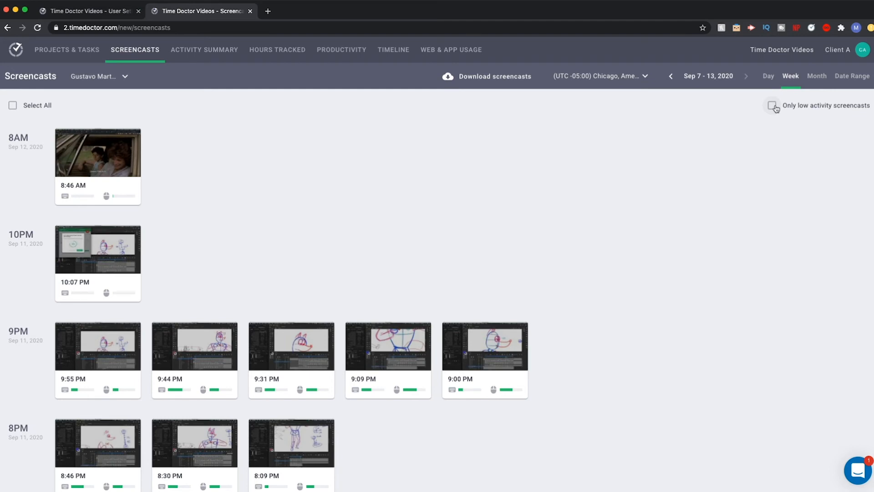
# - Filter to low-activity screencasts and enlarge the Sep 8, 10:27 AM capture
pyautogui.click(773, 105)
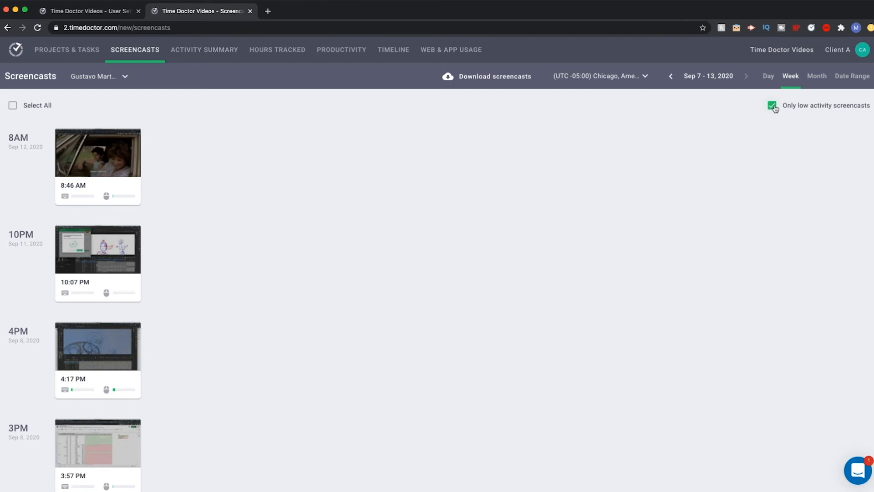
pyautogui.click(772, 105)
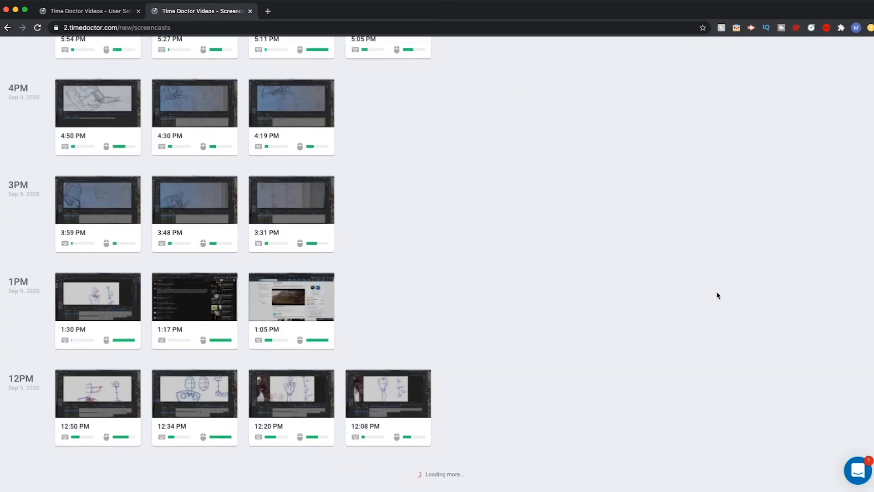
pyautogui.scroll(-3)
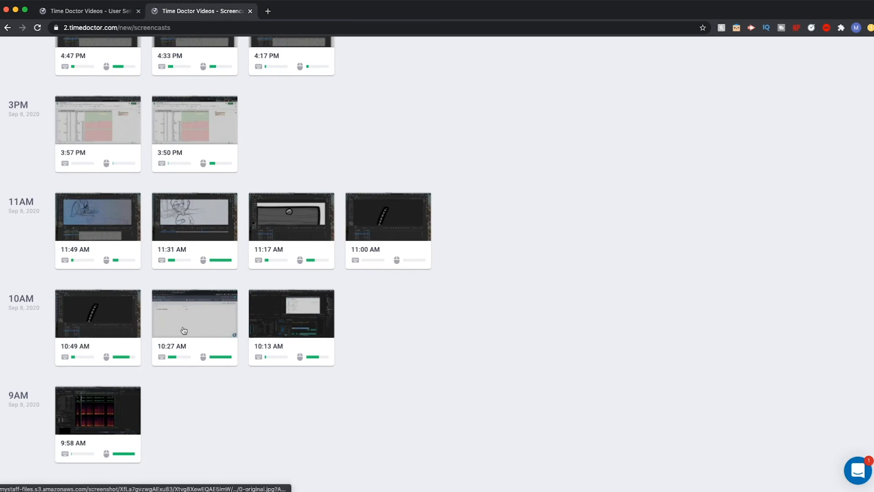
pyautogui.click(194, 313)
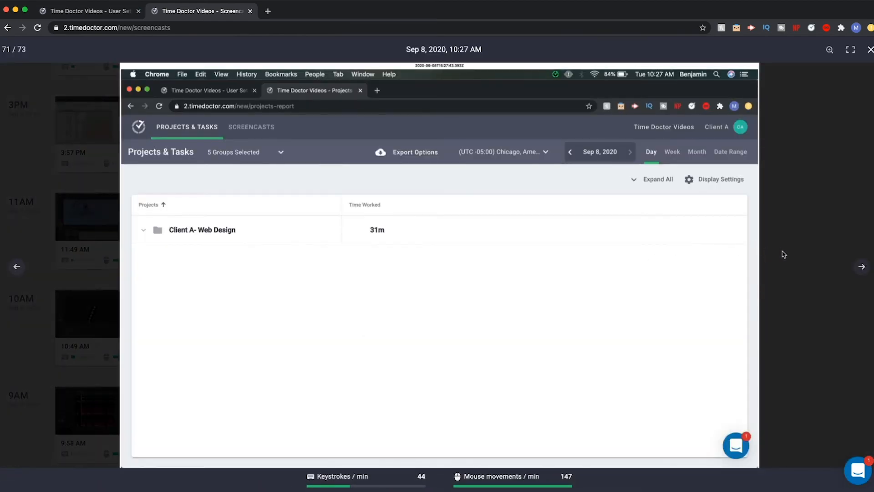
# - Advance through the next captured screenshots in the enlarged view
pyautogui.click(861, 266)
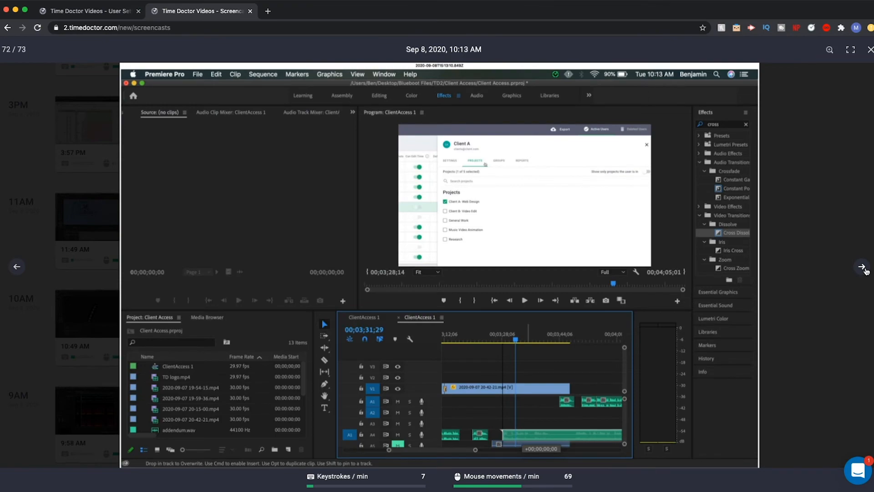
pyautogui.click(864, 266)
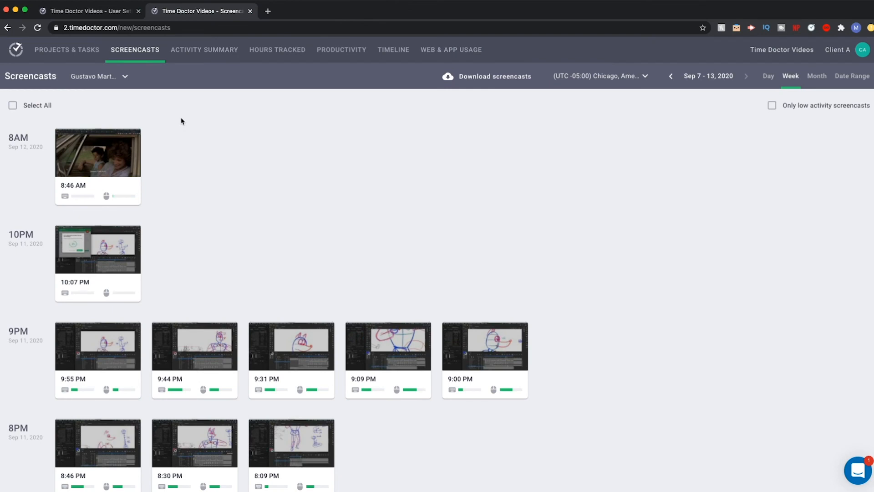
pyautogui.moveTo(277, 50)
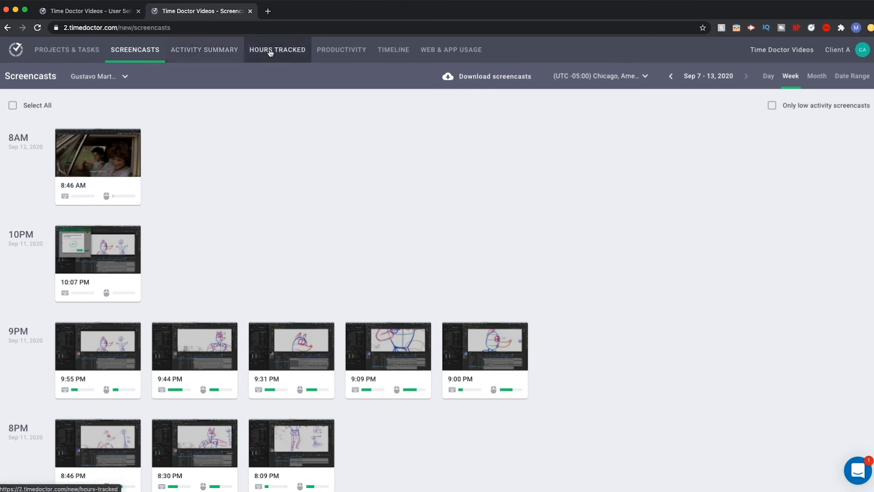
pyautogui.moveTo(451, 49)
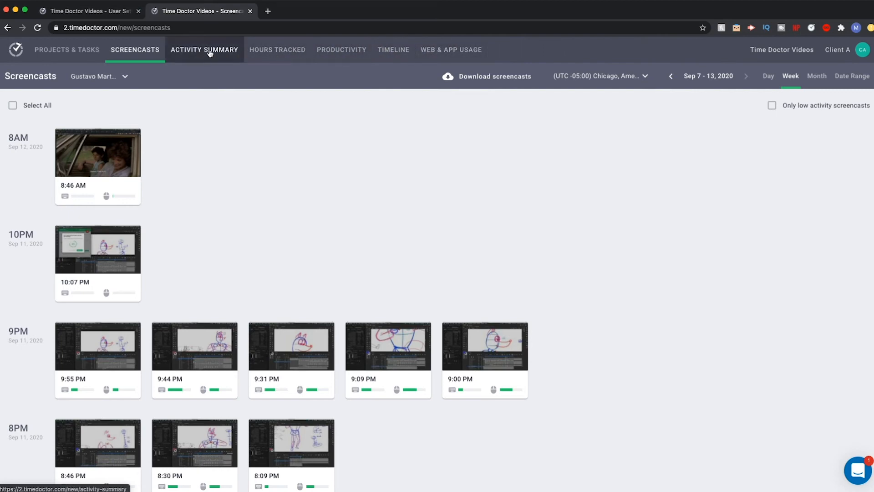
pyautogui.click(204, 50)
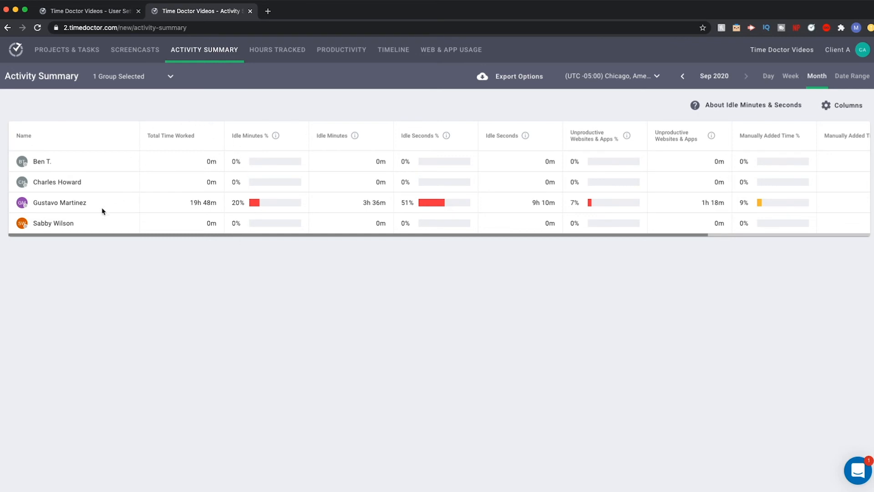
pyautogui.moveTo(241, 200)
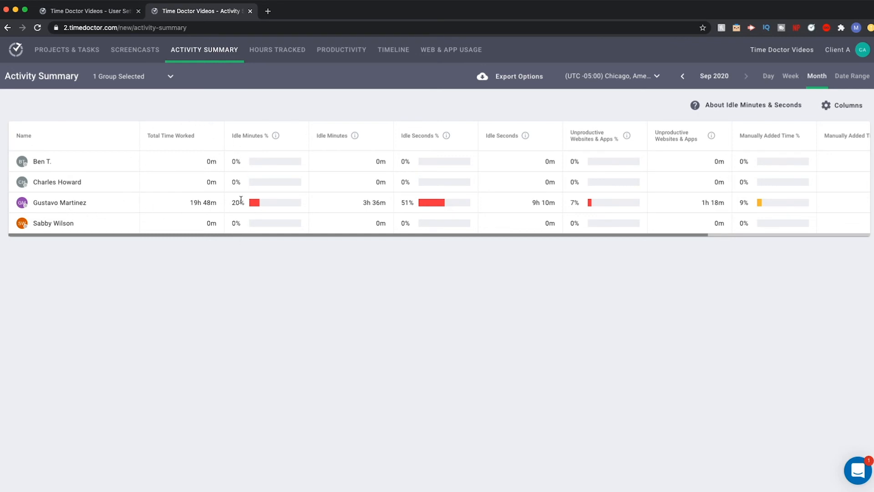
pyautogui.moveTo(270, 202)
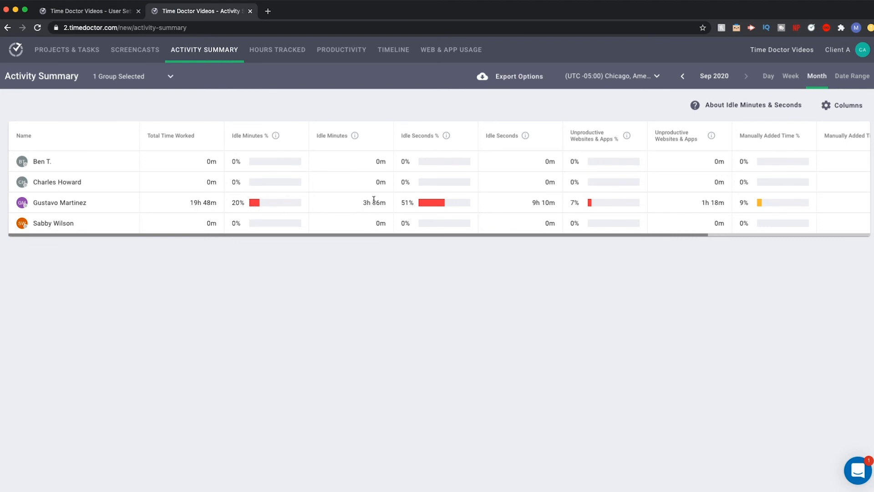
pyautogui.moveTo(552, 231)
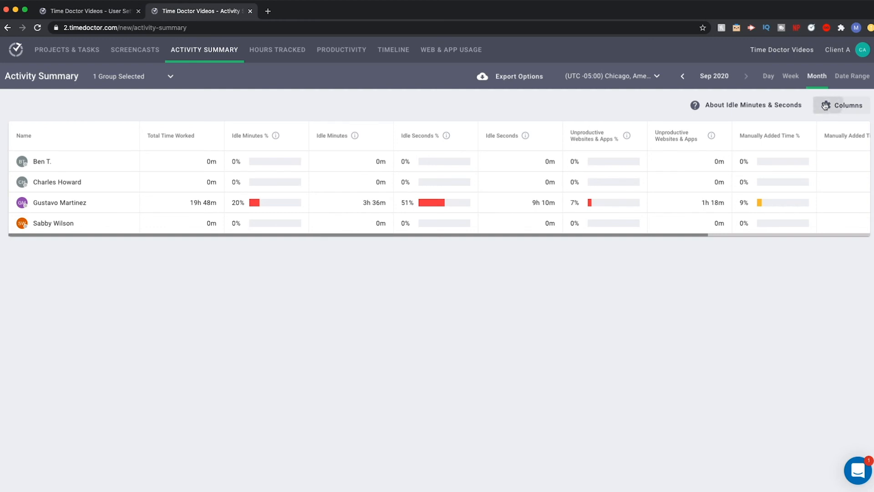
pyautogui.click(845, 105)
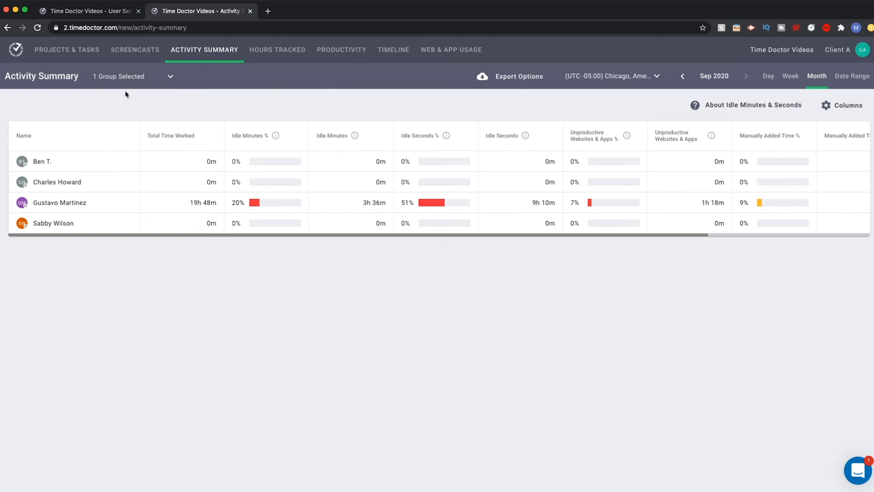
pyautogui.moveTo(278, 50)
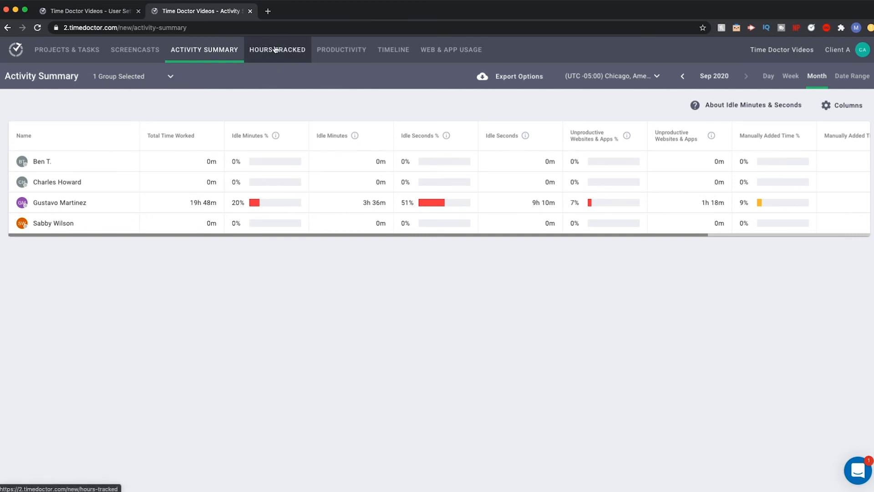
pyautogui.click(277, 49)
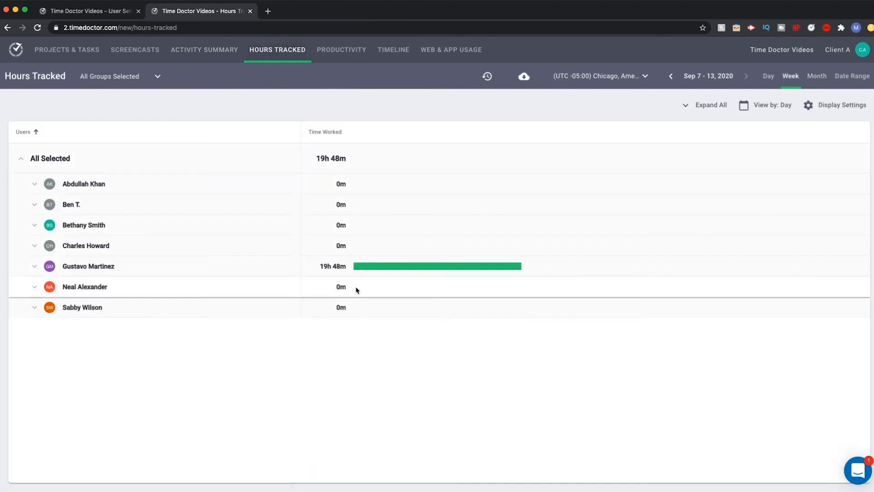
pyautogui.click(34, 267)
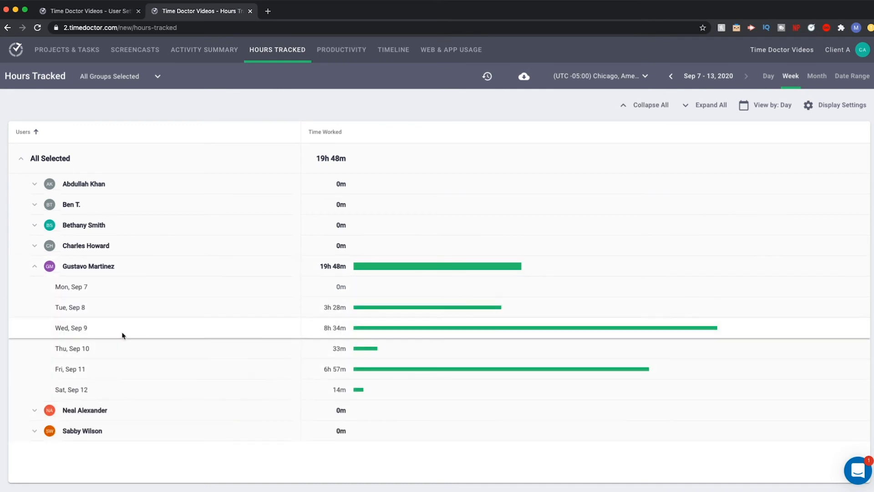
pyautogui.moveTo(133, 349)
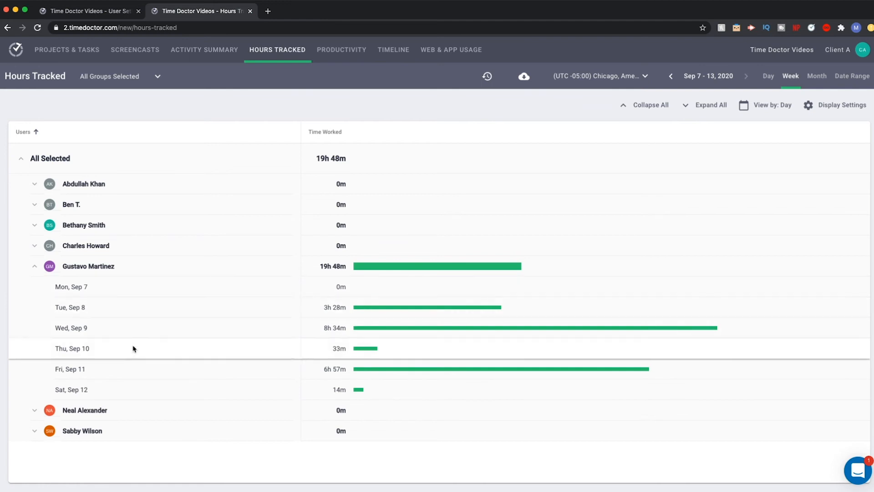
pyautogui.moveTo(129, 291)
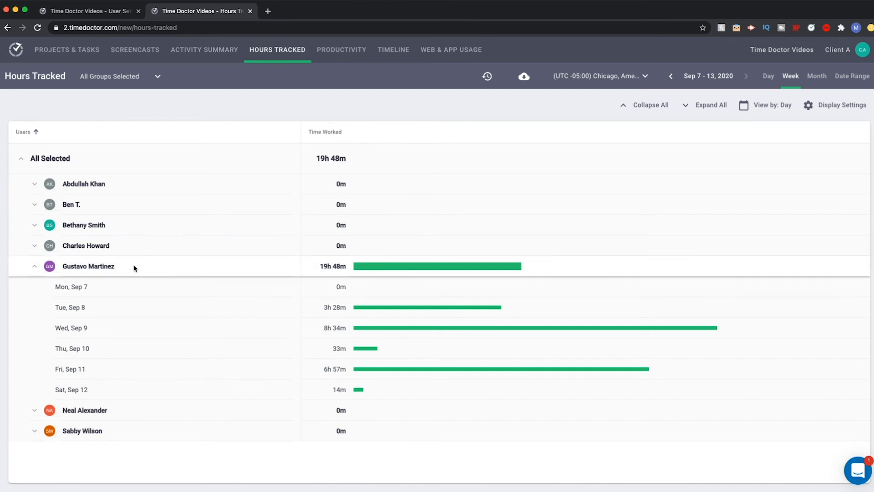
pyautogui.click(341, 49)
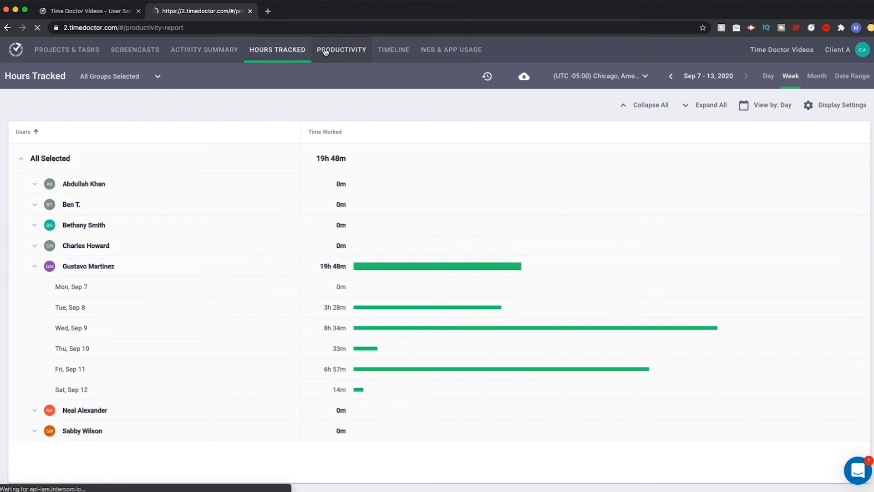
# - View the Sep 7–13 Productivity list, led by adobe animate 2020 at 14h 15m
pyautogui.click(341, 50)
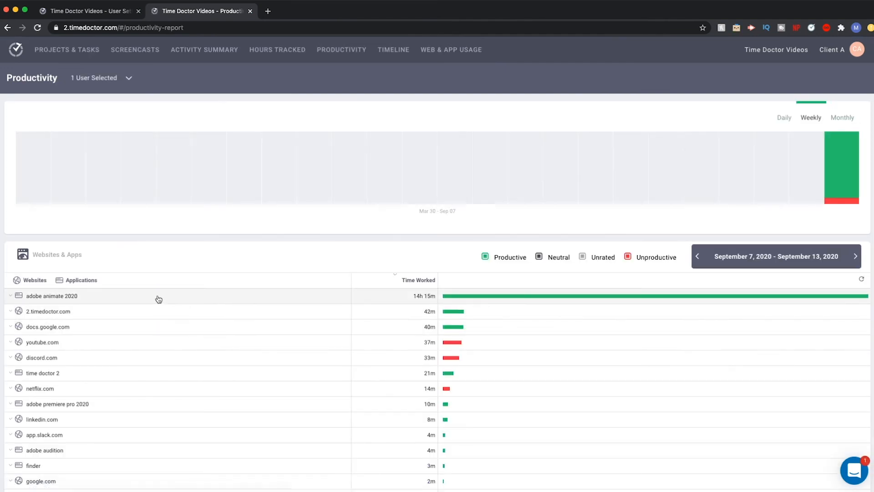
pyautogui.scroll(-3)
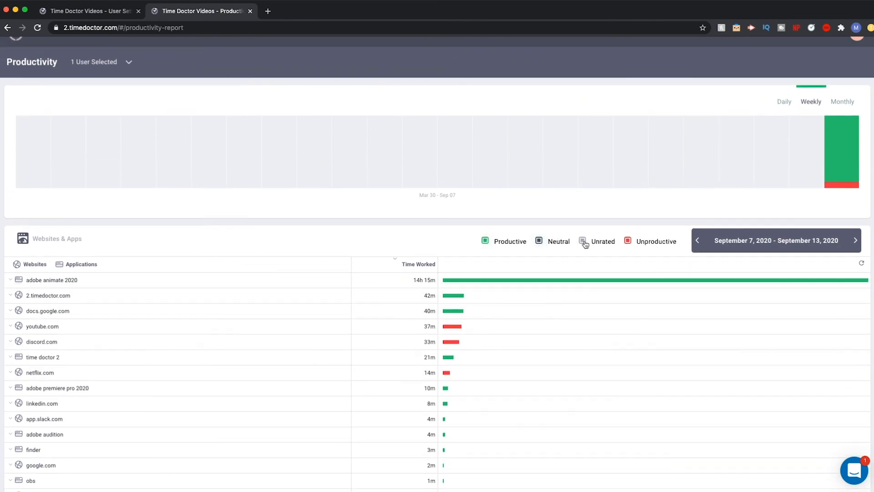
pyautogui.moveTo(852, 172)
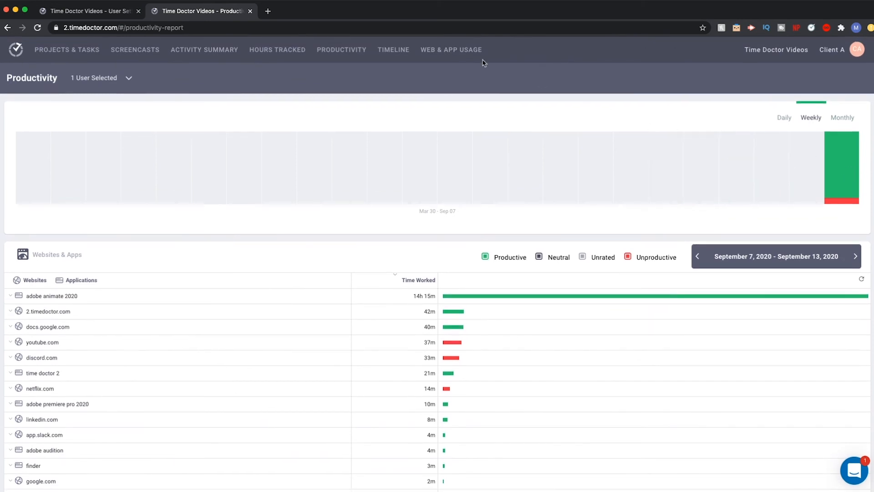
pyautogui.click(393, 49)
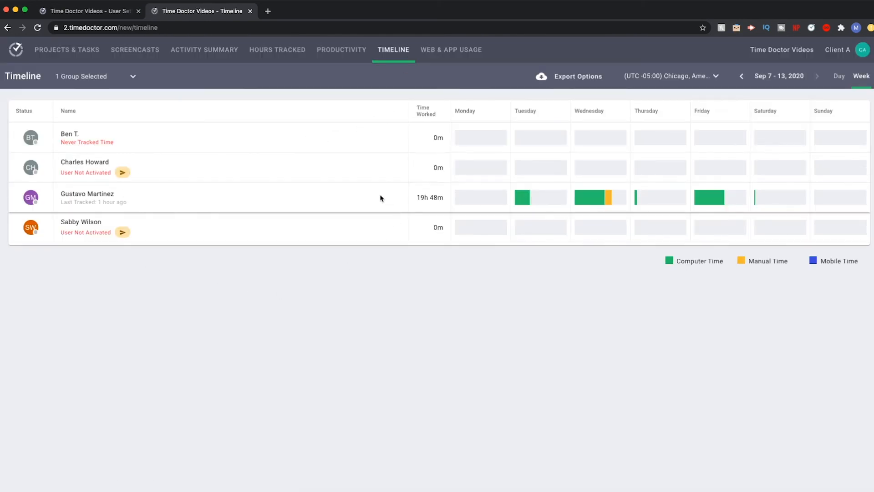
pyautogui.moveTo(218, 213)
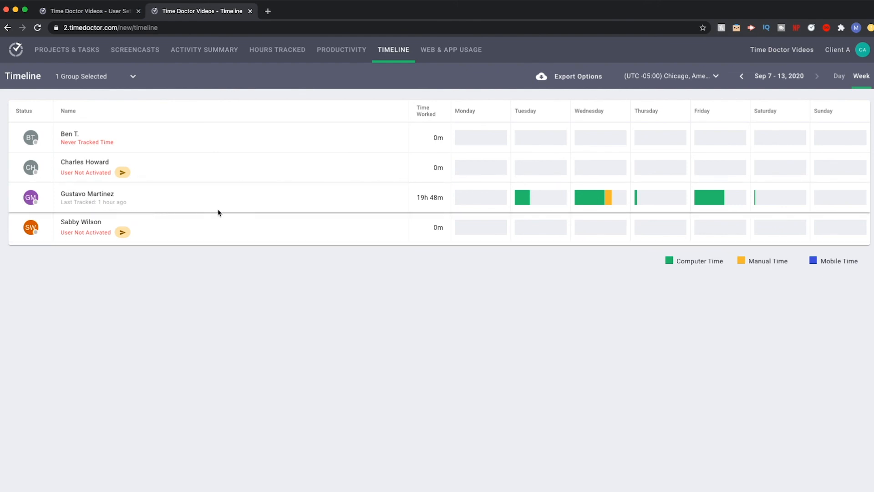
pyautogui.moveTo(615, 203)
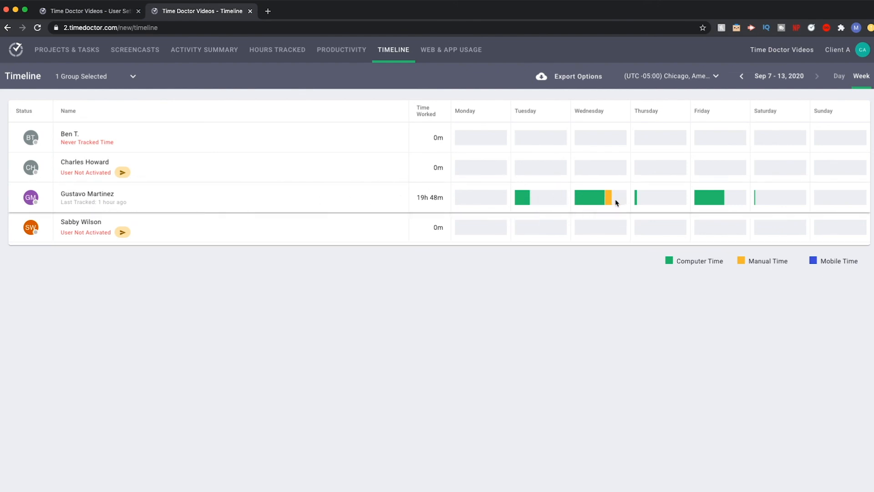
pyautogui.moveTo(746, 280)
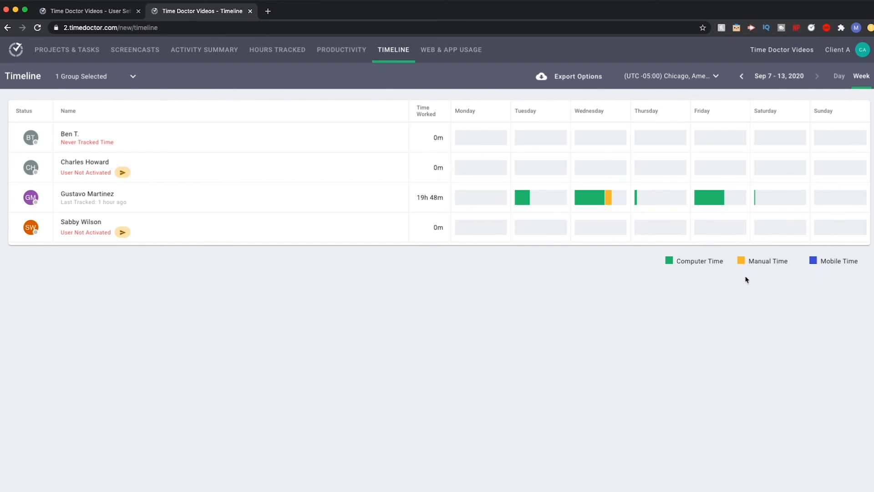
pyautogui.moveTo(822, 263)
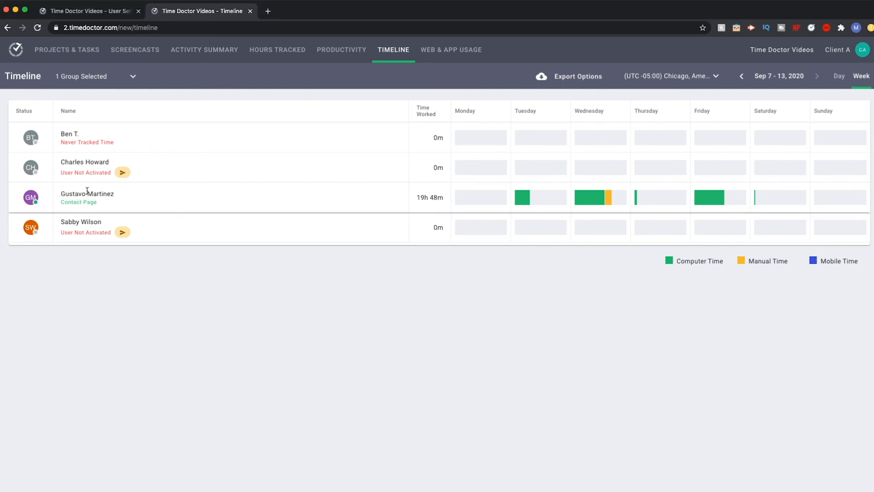
pyautogui.moveTo(79, 197)
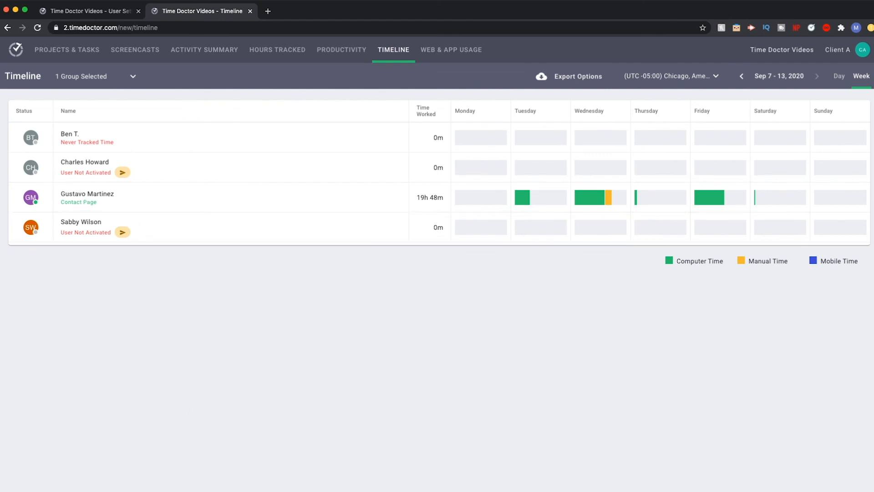
pyautogui.moveTo(274, 205)
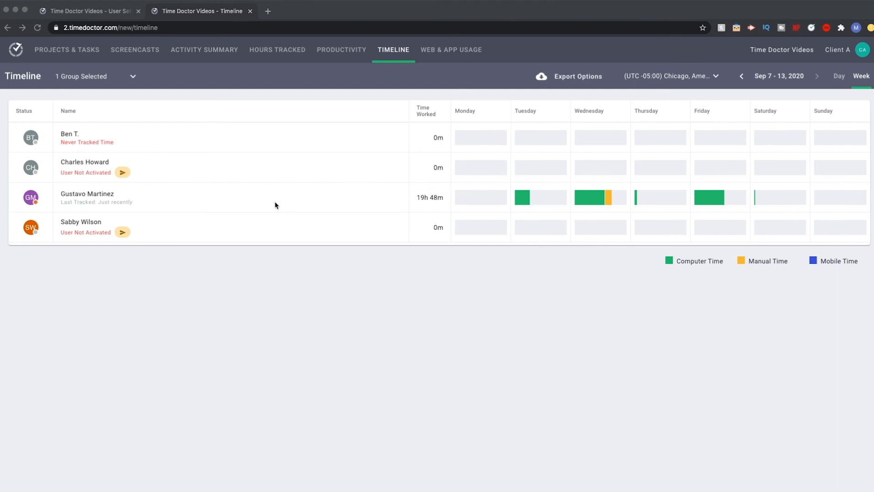
pyautogui.moveTo(40, 203)
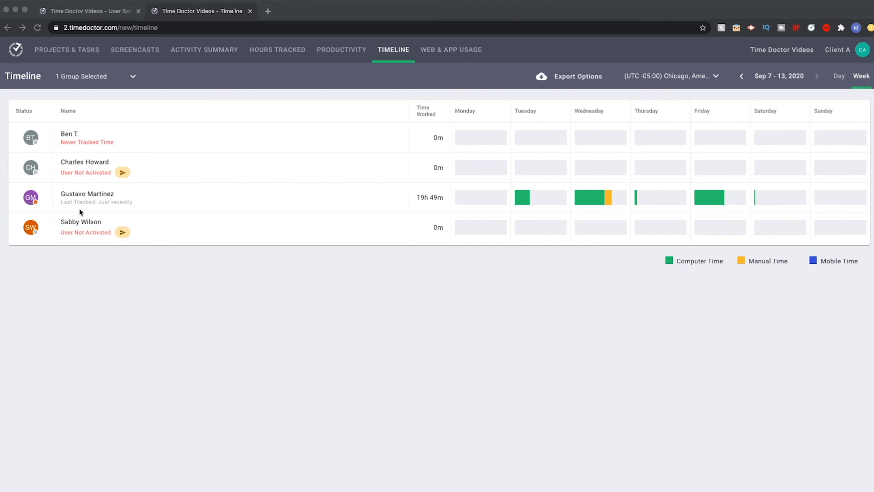
pyautogui.moveTo(234, 220)
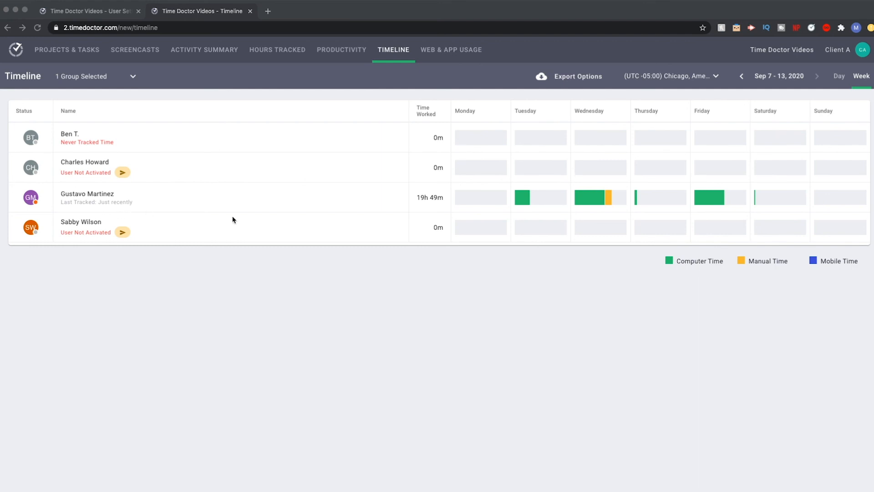
pyautogui.moveTo(452, 49)
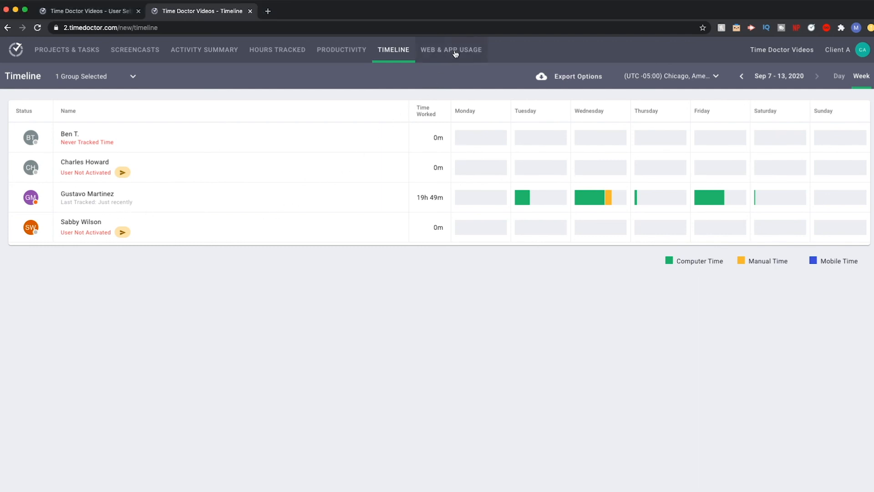
pyautogui.click(451, 49)
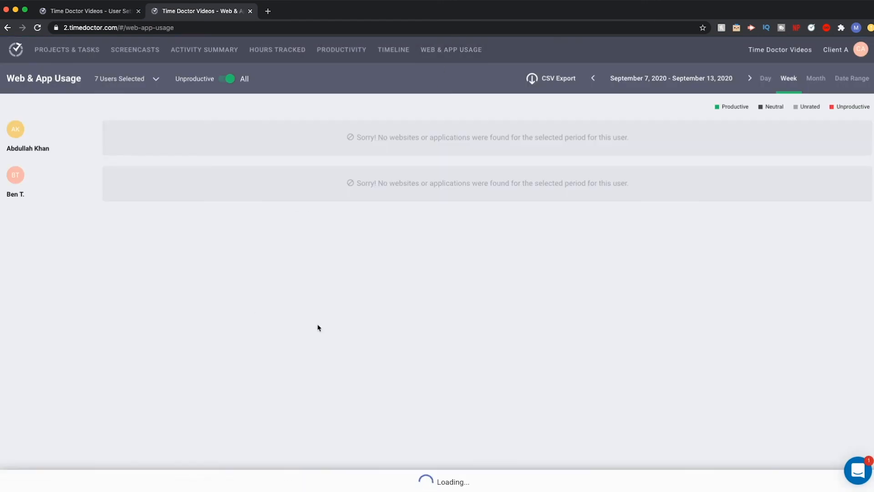
pyautogui.scroll(-3)
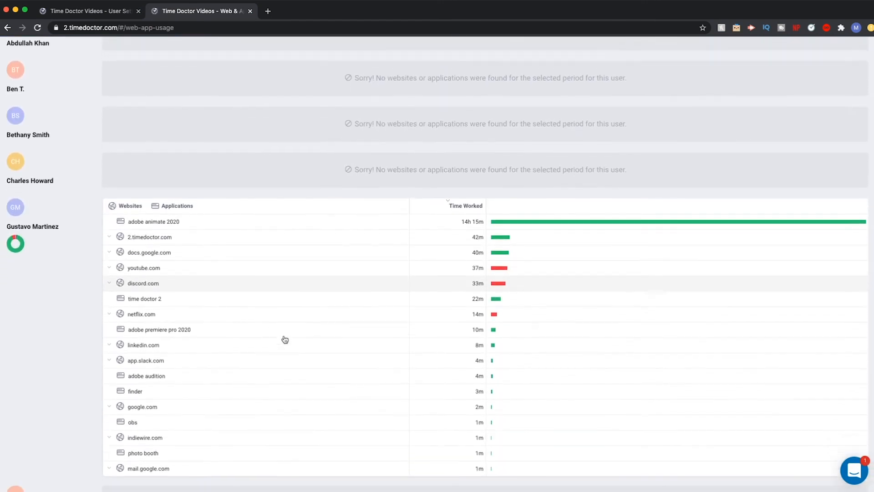
pyautogui.scroll(-3)
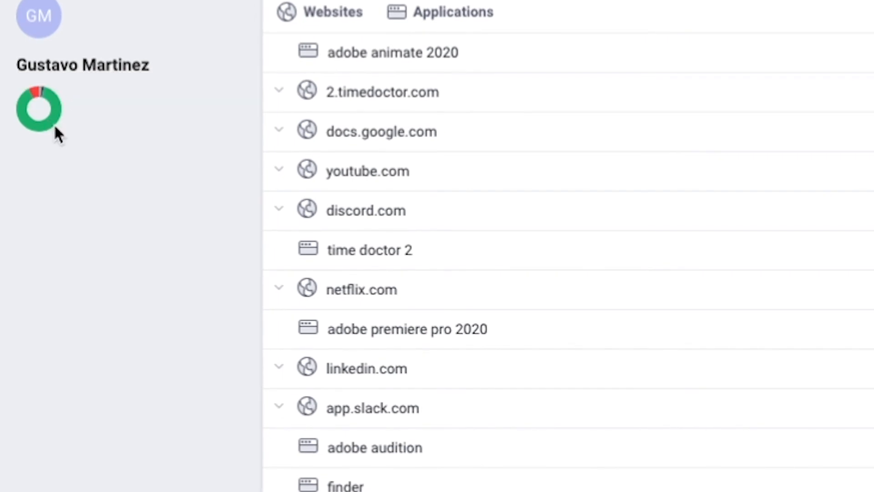
pyautogui.moveTo(39, 109)
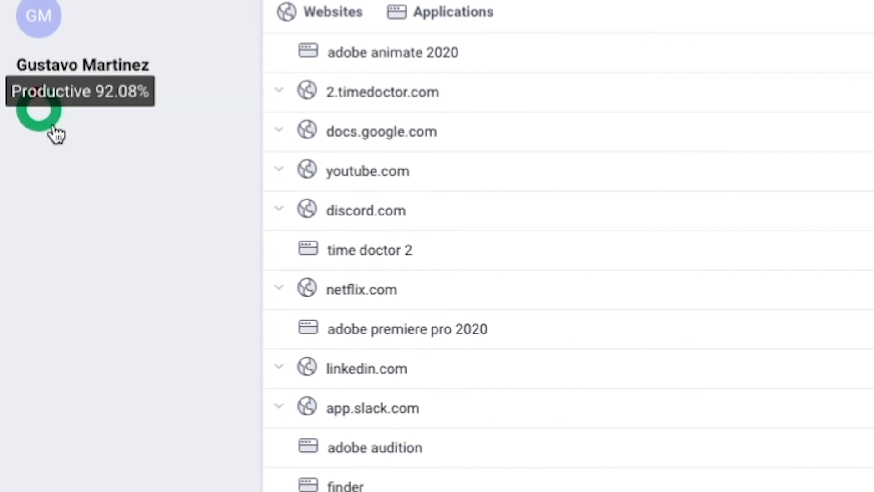